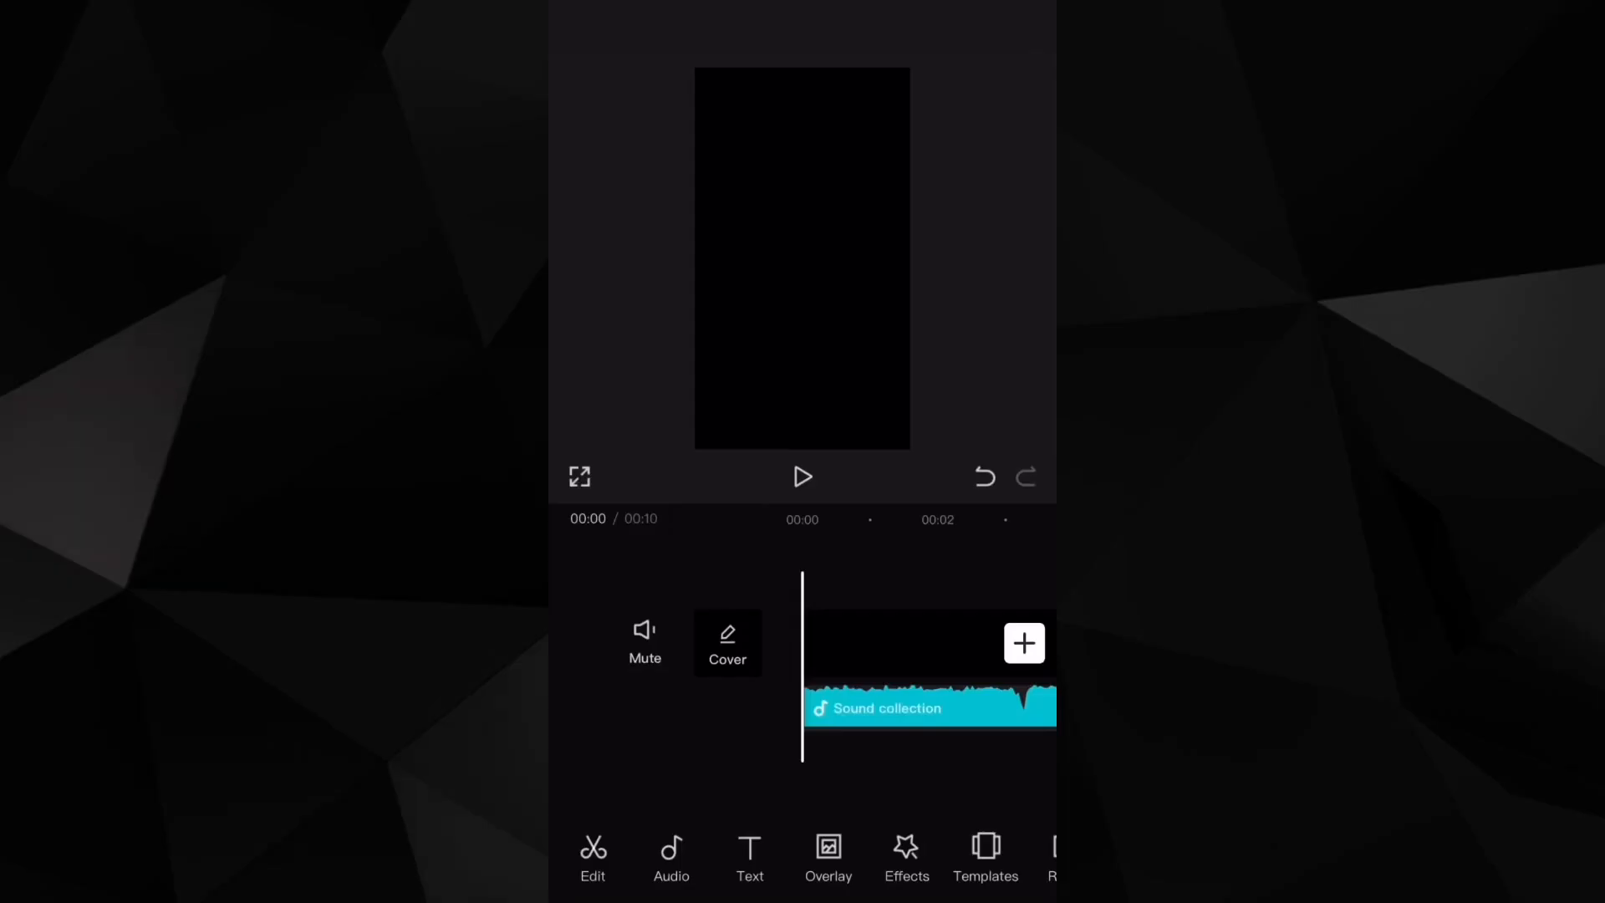
# Step: Generate auto captions of the song lyrics using the video's own sound
pyautogui.click(749, 858)
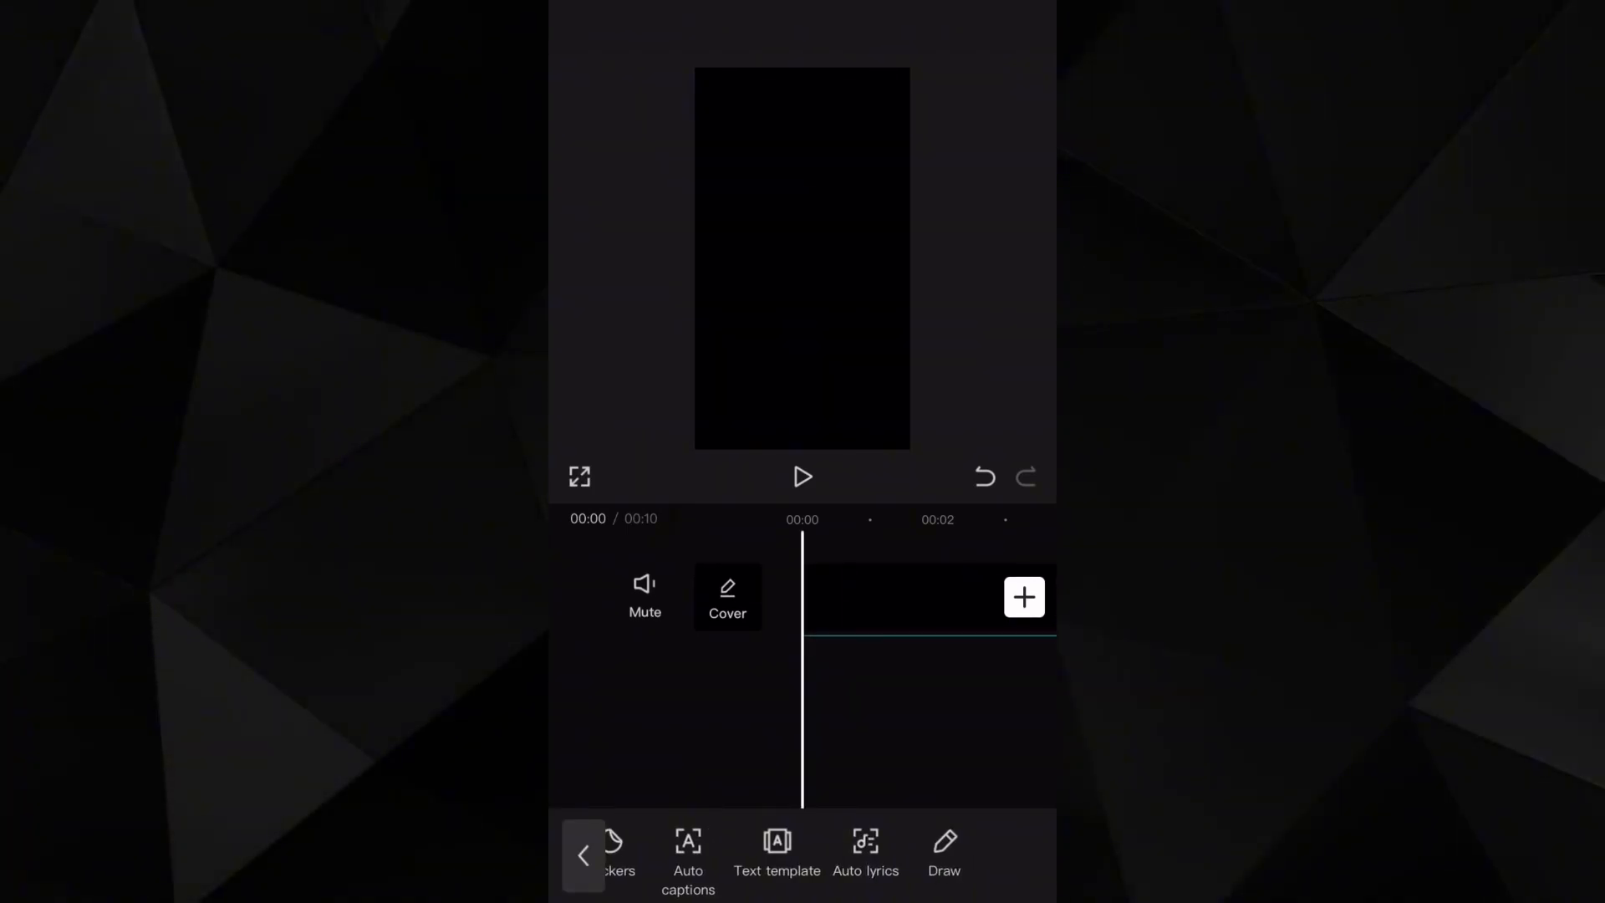
pyautogui.click(688, 854)
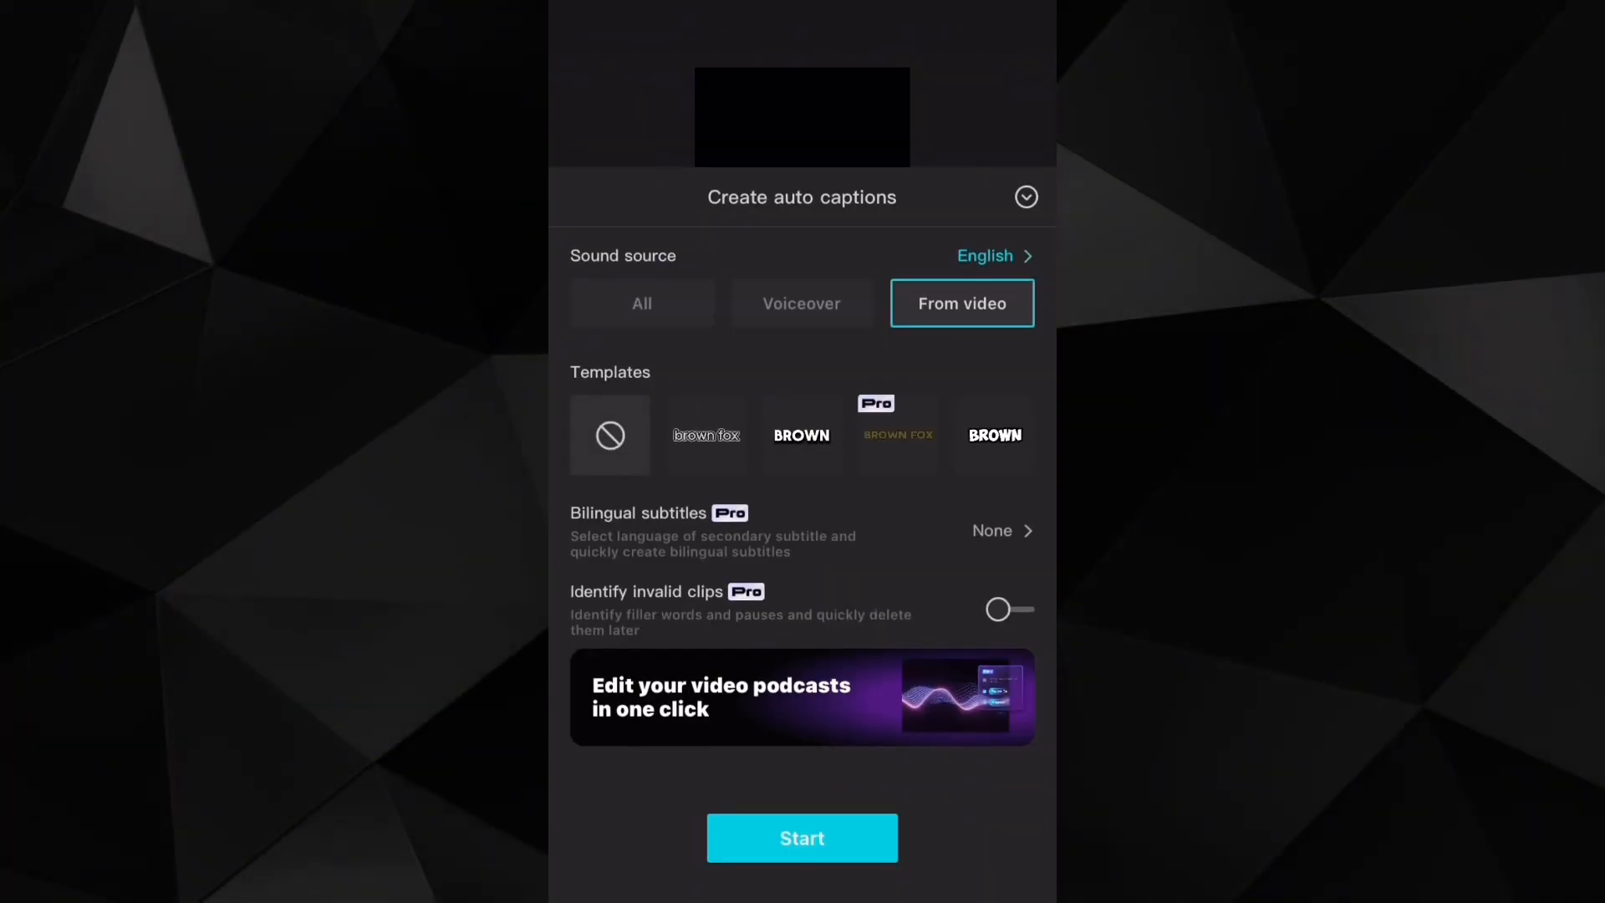
pyautogui.click(802, 837)
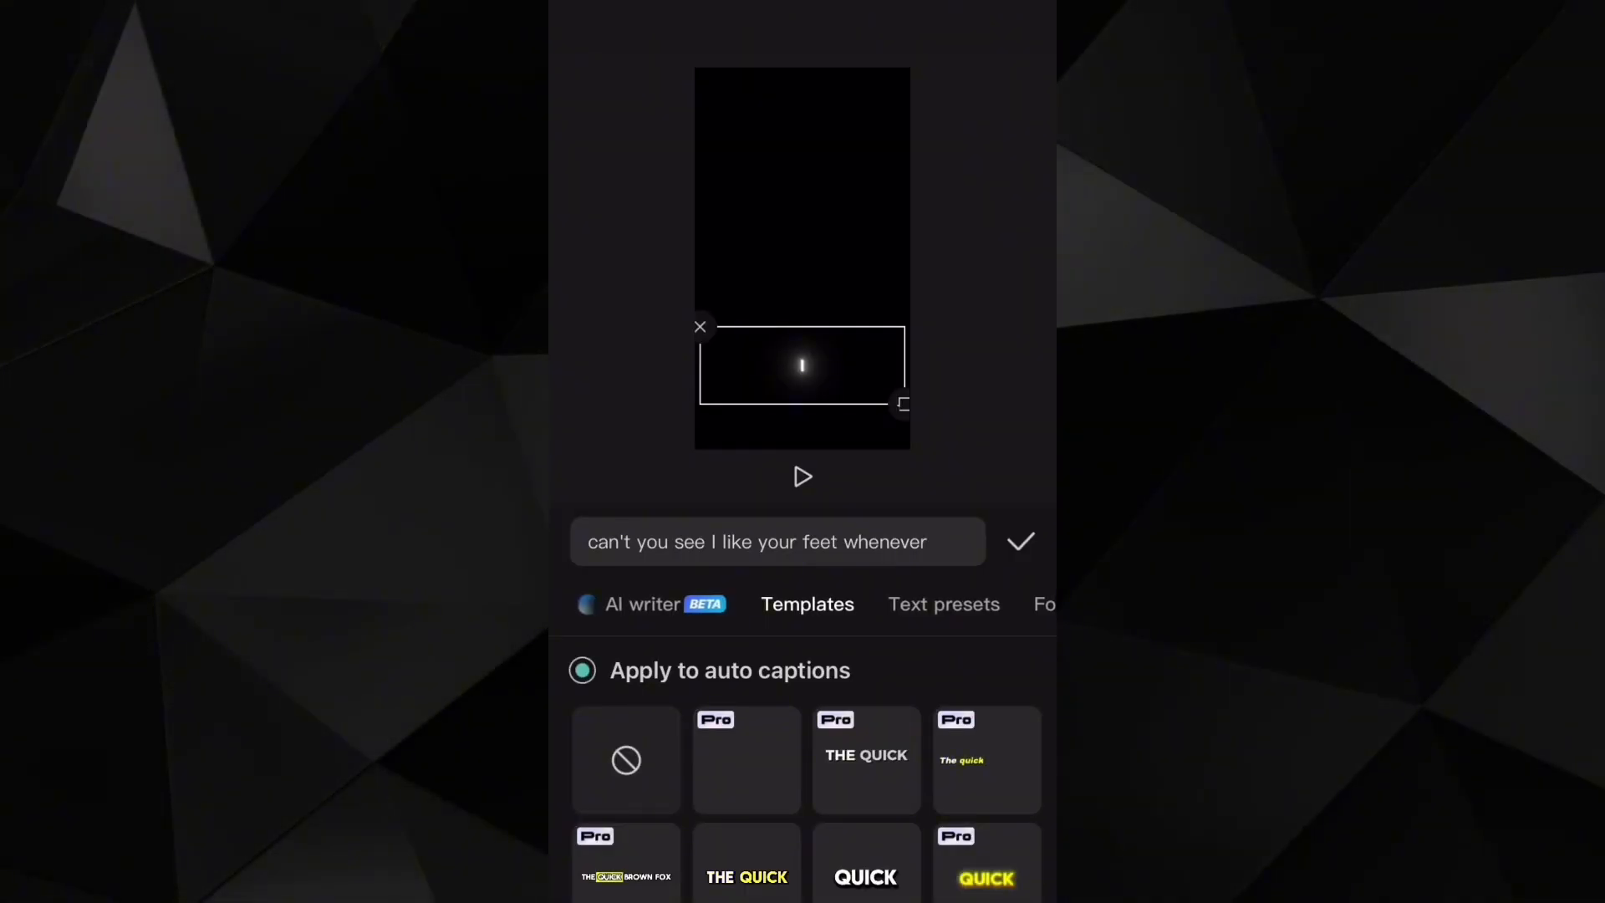
# Step: Set the lyric captions in the Barbaro font and confirm the edited first line
pyautogui.click(807, 482)
pyautogui.write('am at')
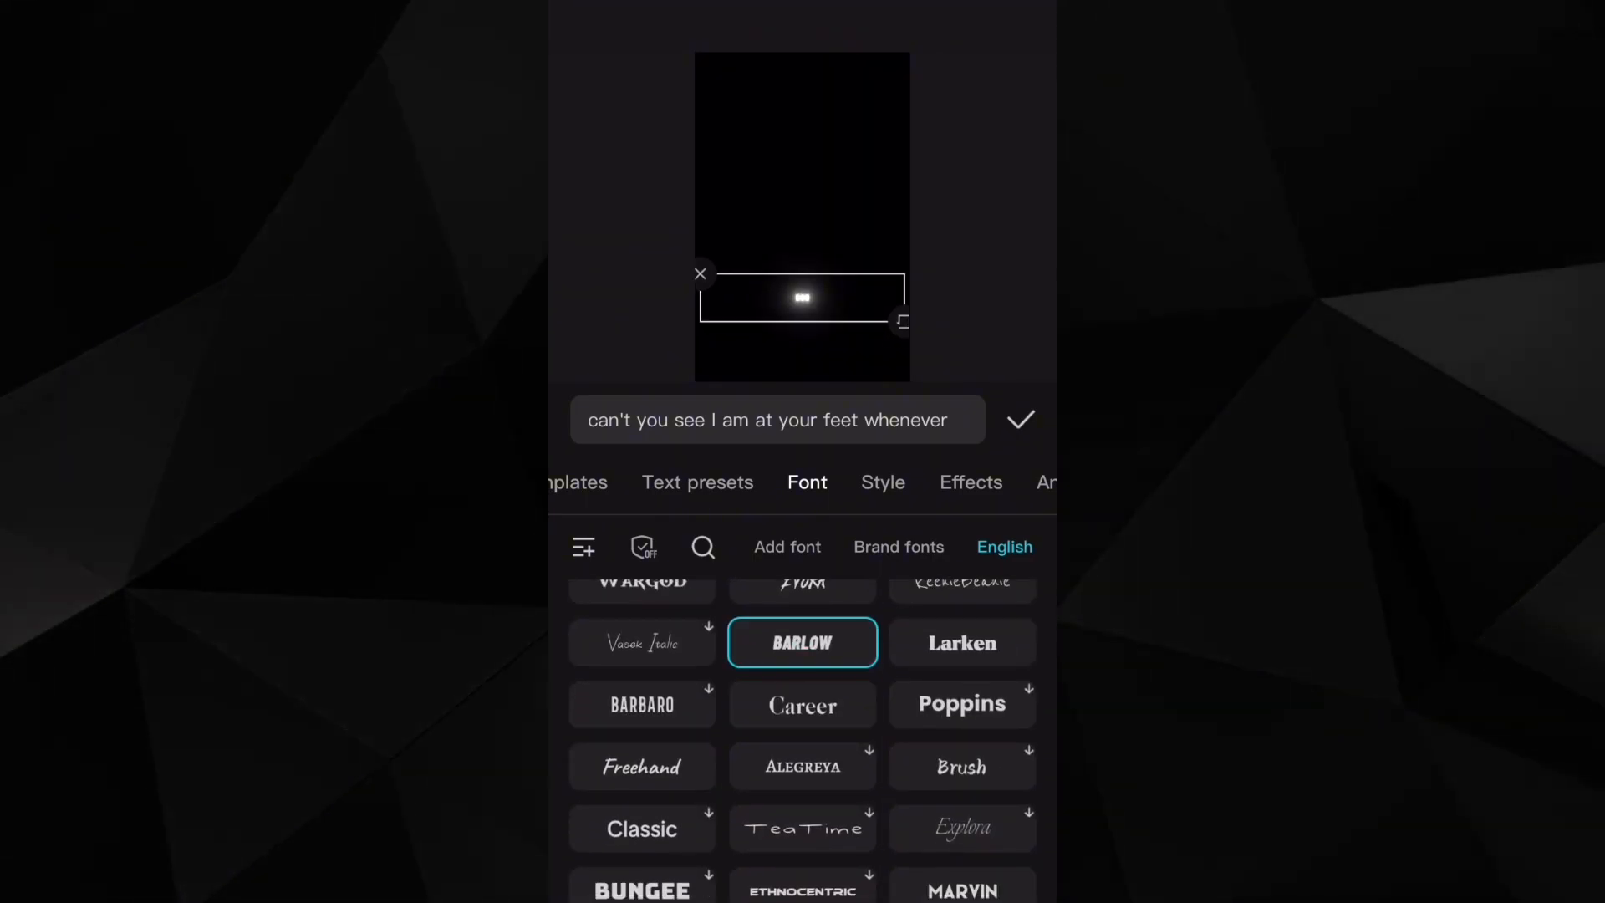
pyautogui.click(642, 704)
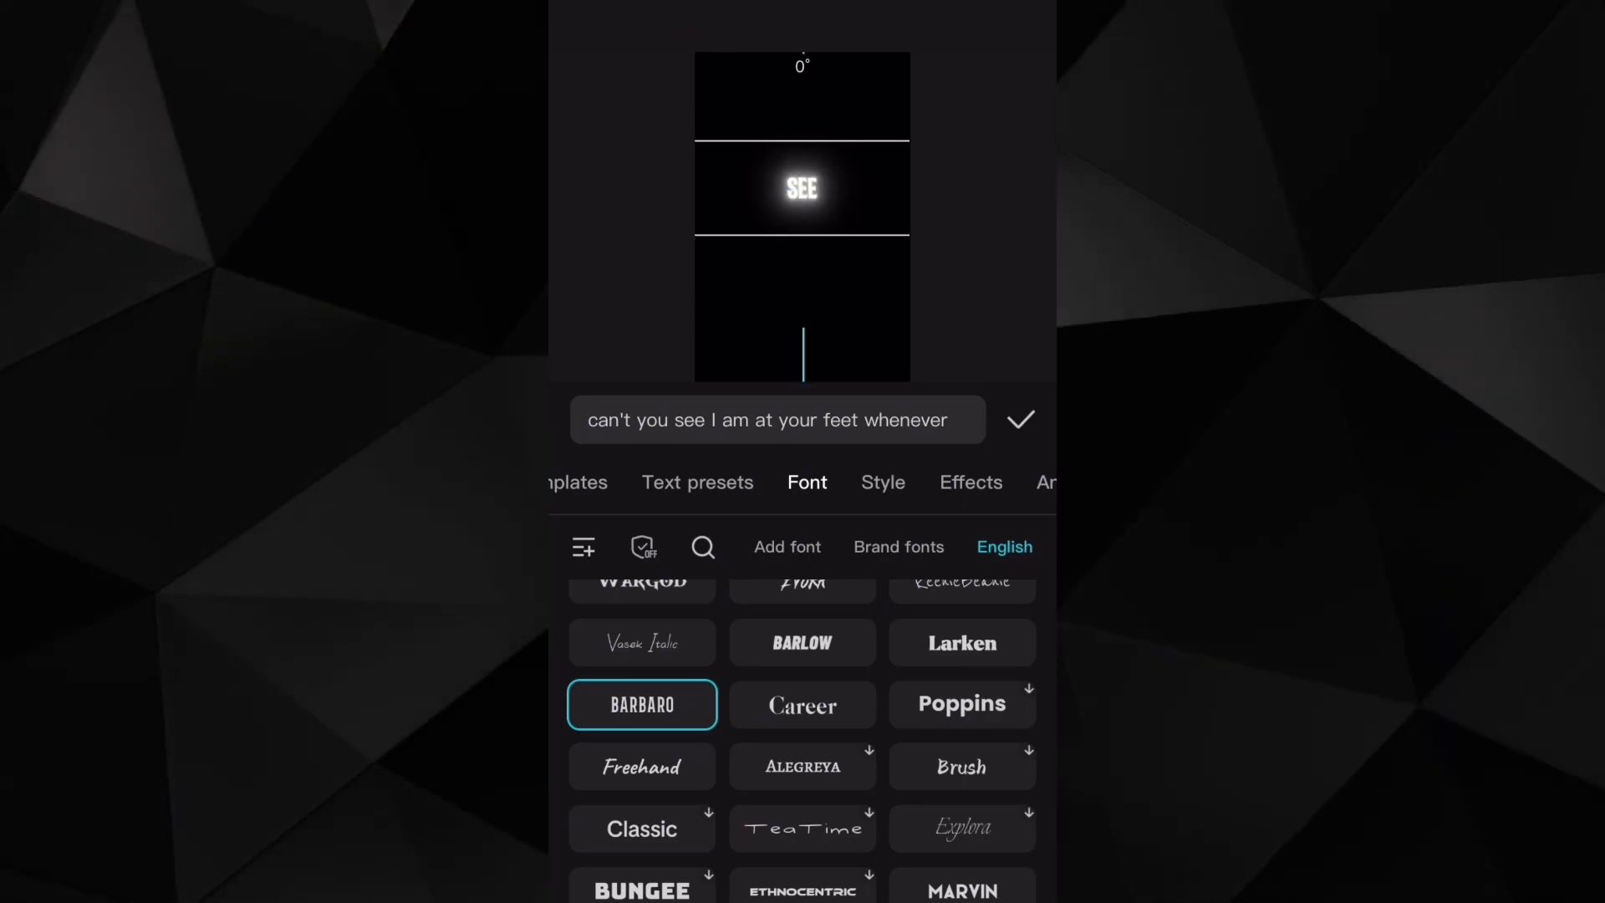
pyautogui.click(1020, 419)
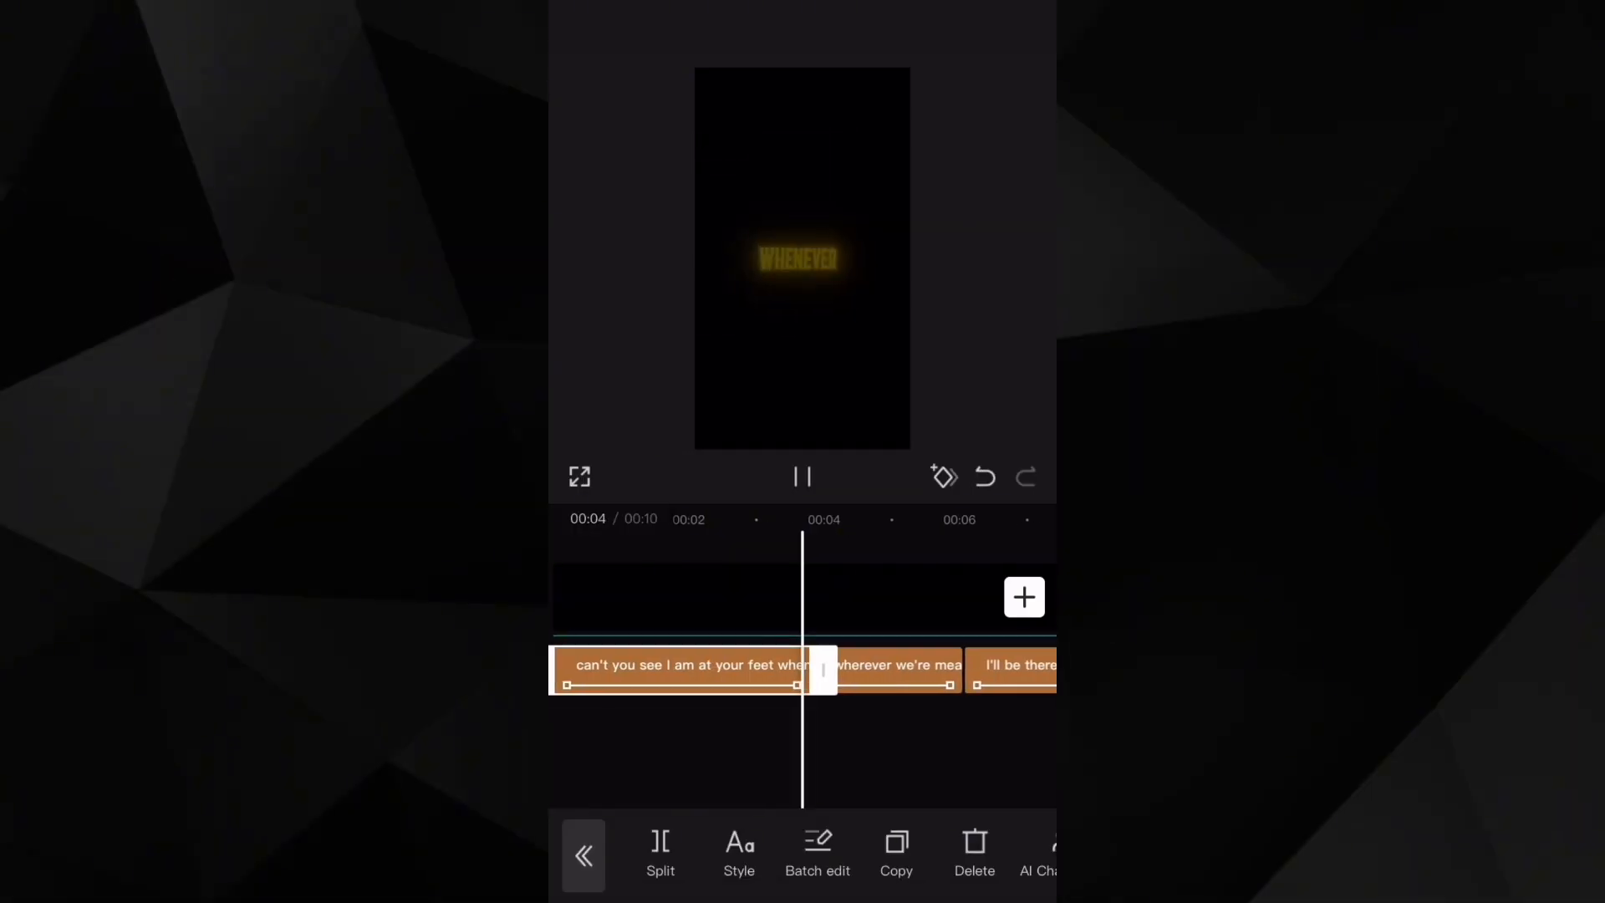
# Step: Add an adjusted Camera Movement video effect over the lyric clip
pyautogui.click(1023, 597)
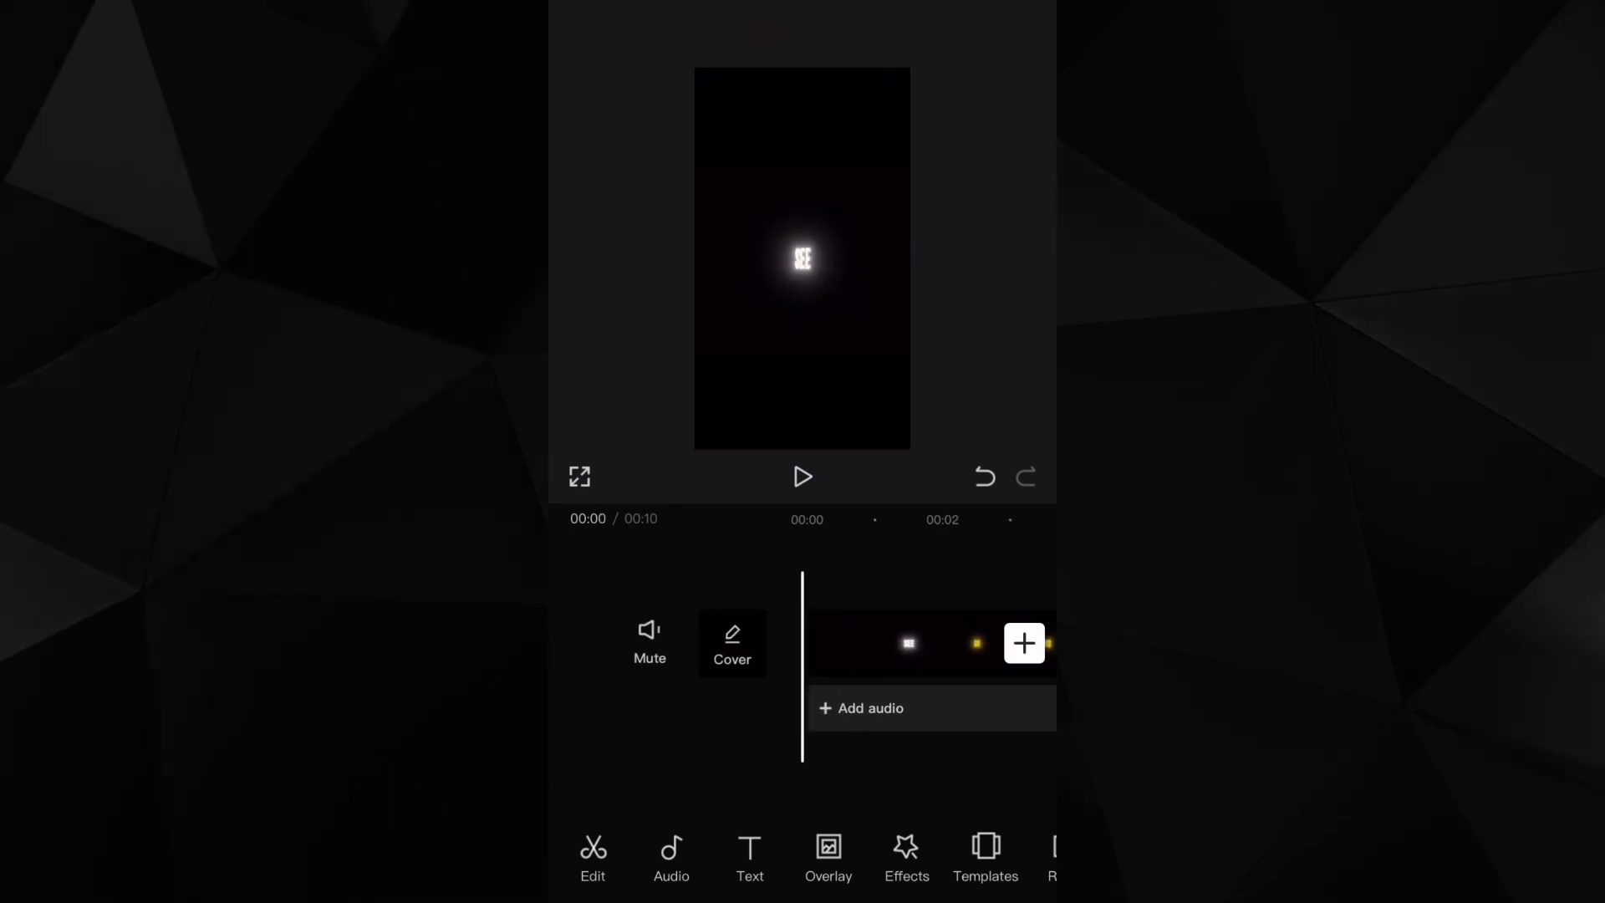
pyautogui.click(904, 856)
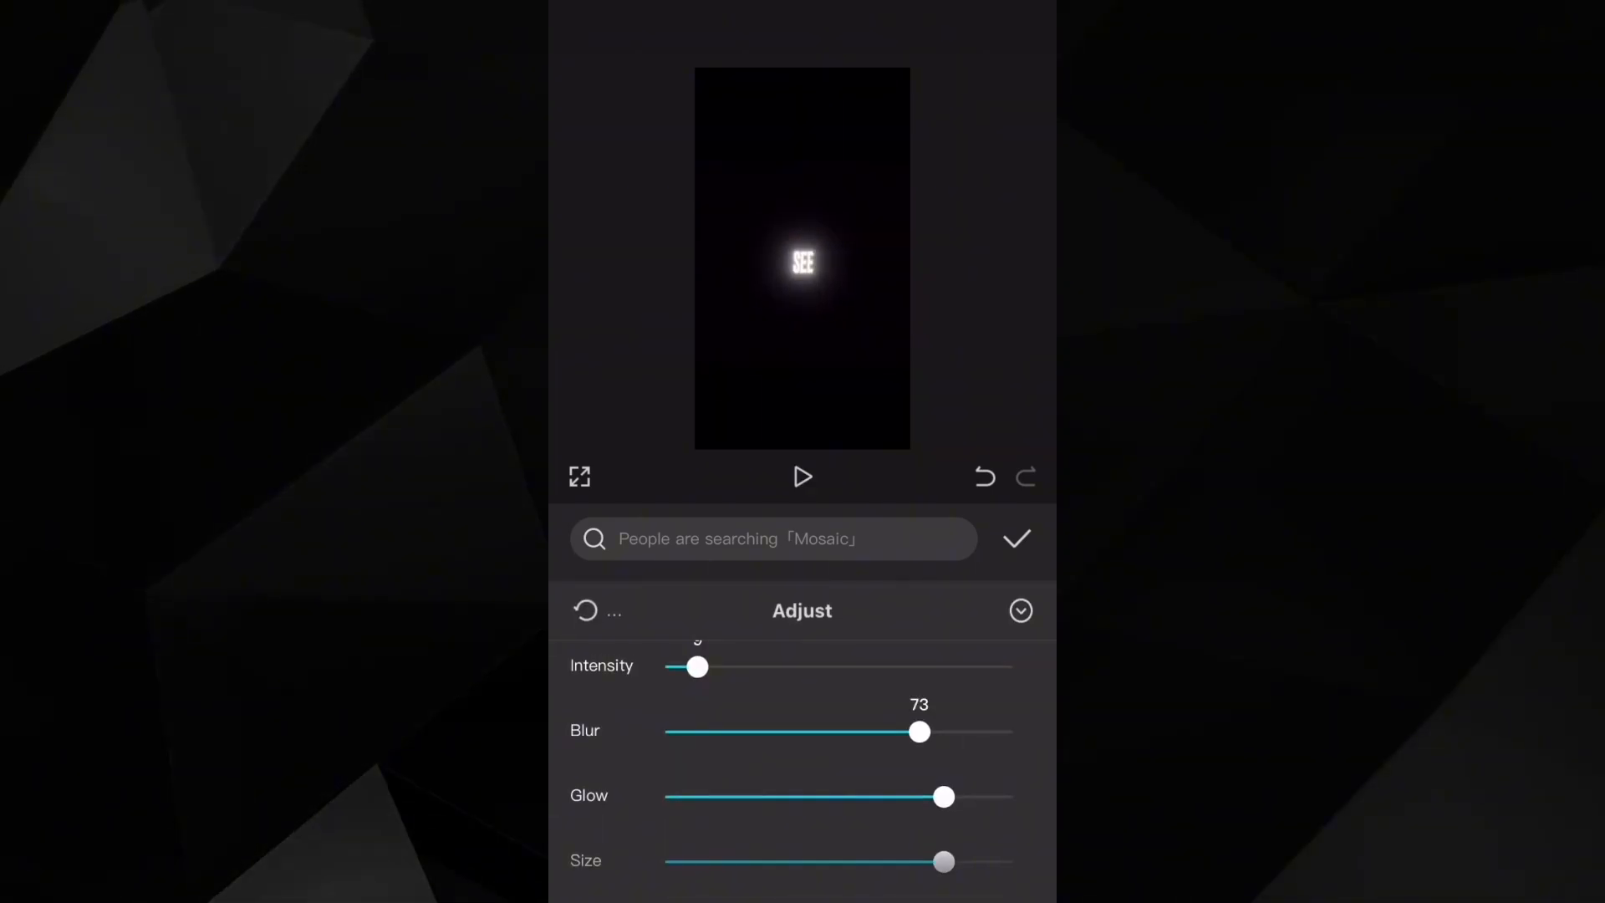
pyautogui.click(1020, 611)
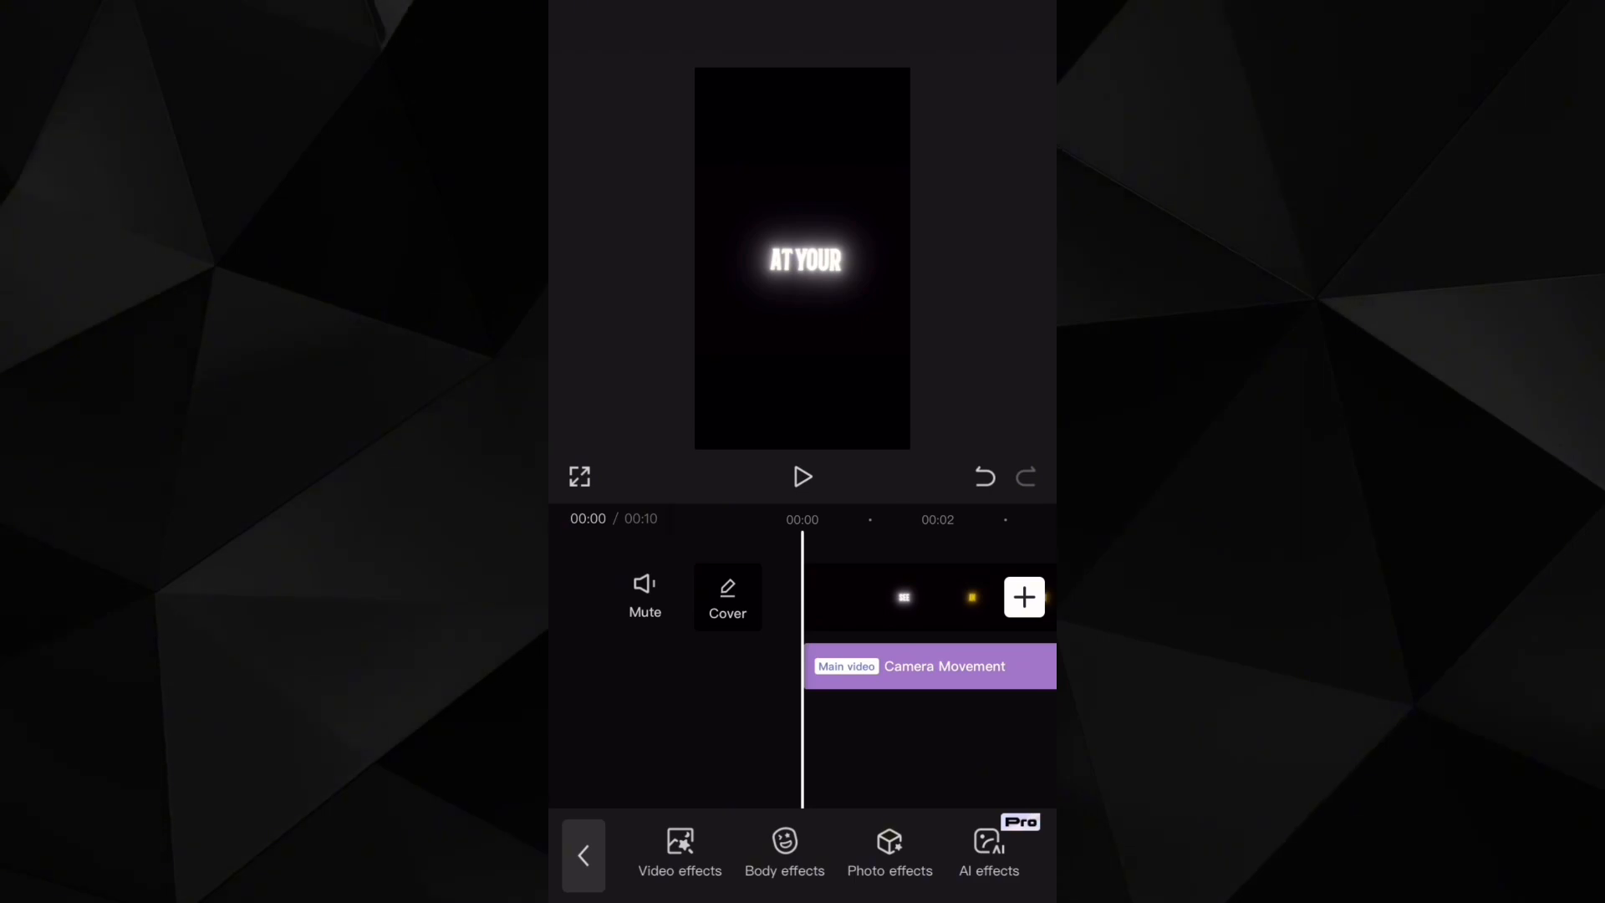
# Step: Add the Water Wave Reflection effect and bring up the photo library
pyautogui.click(679, 854)
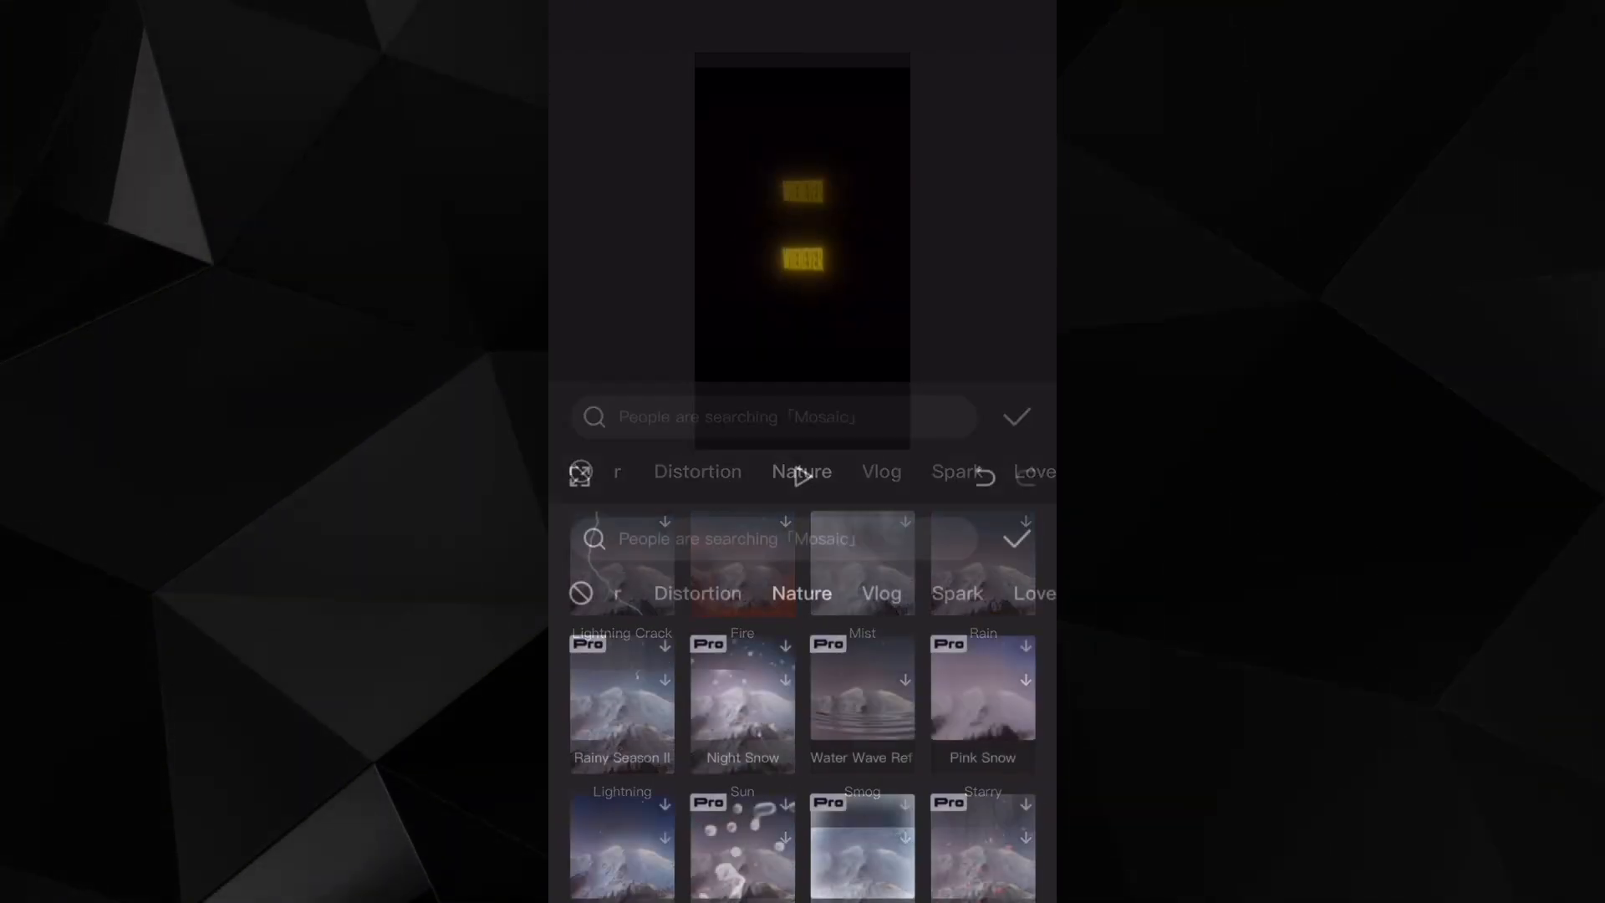
pyautogui.click(1017, 417)
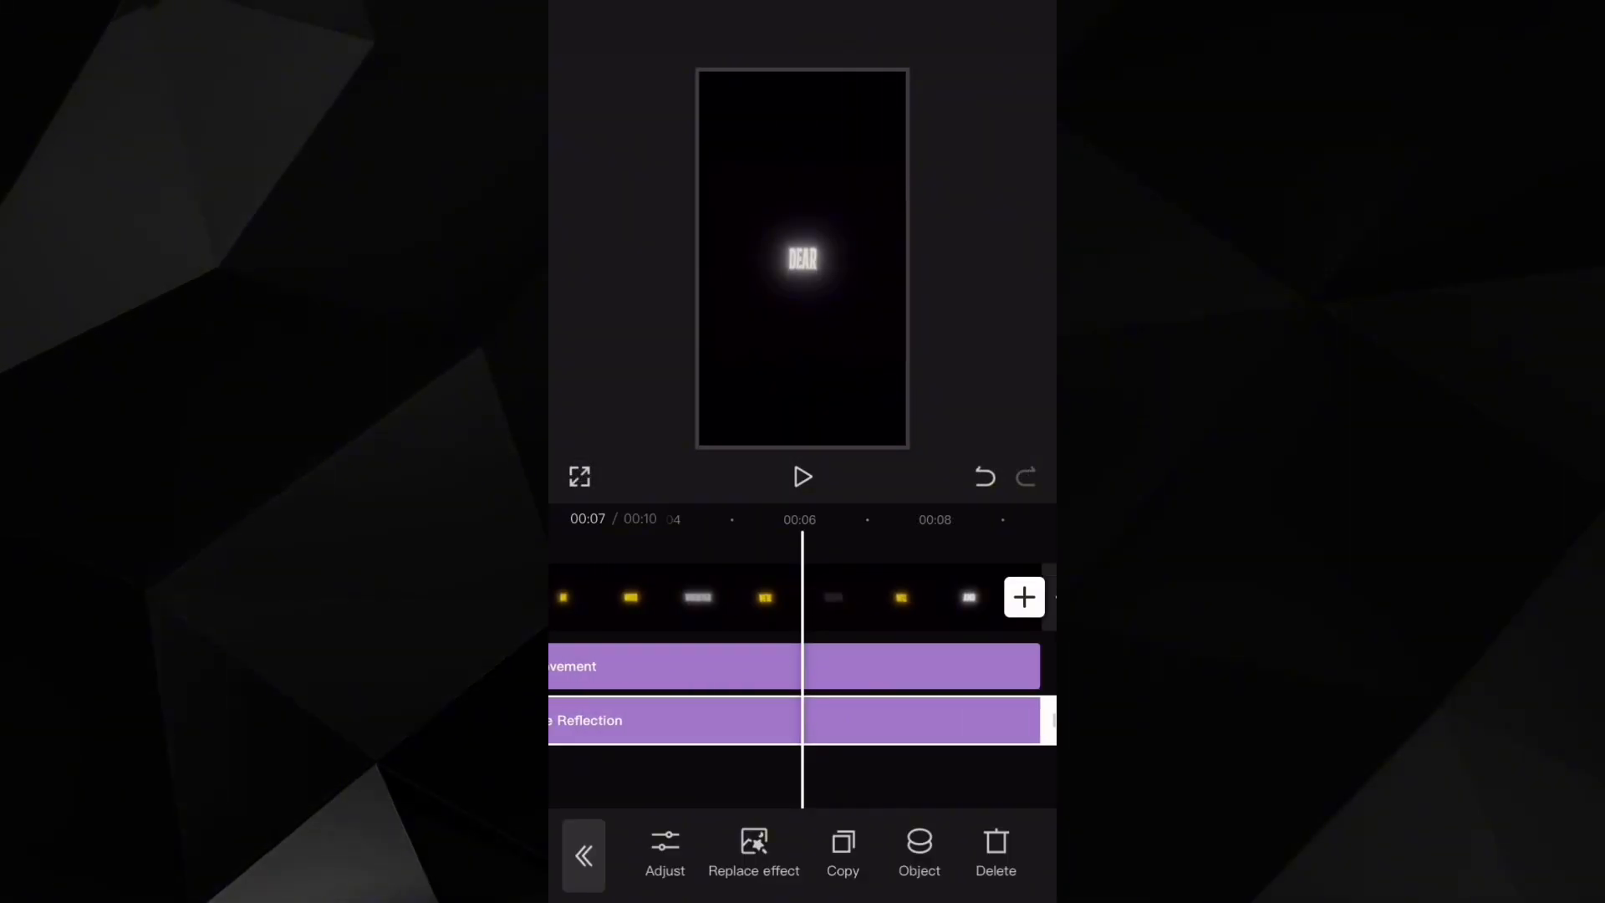
pyautogui.click(753, 855)
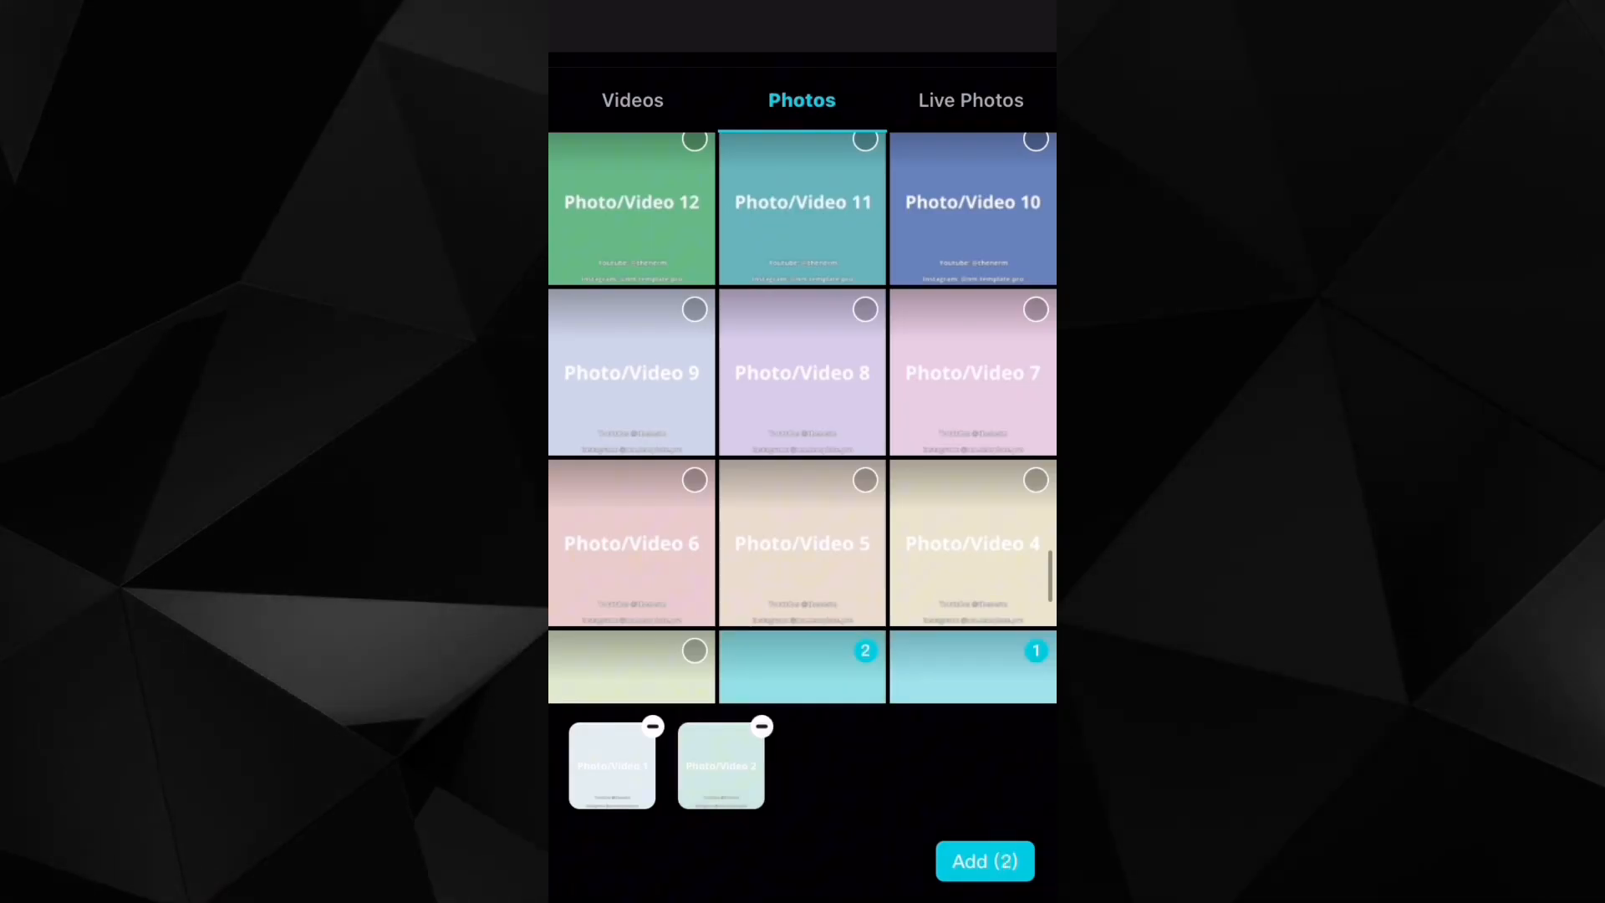
# Step: Add the two chosen photos and trim the cards so the project totals 00:10
pyautogui.click(983, 860)
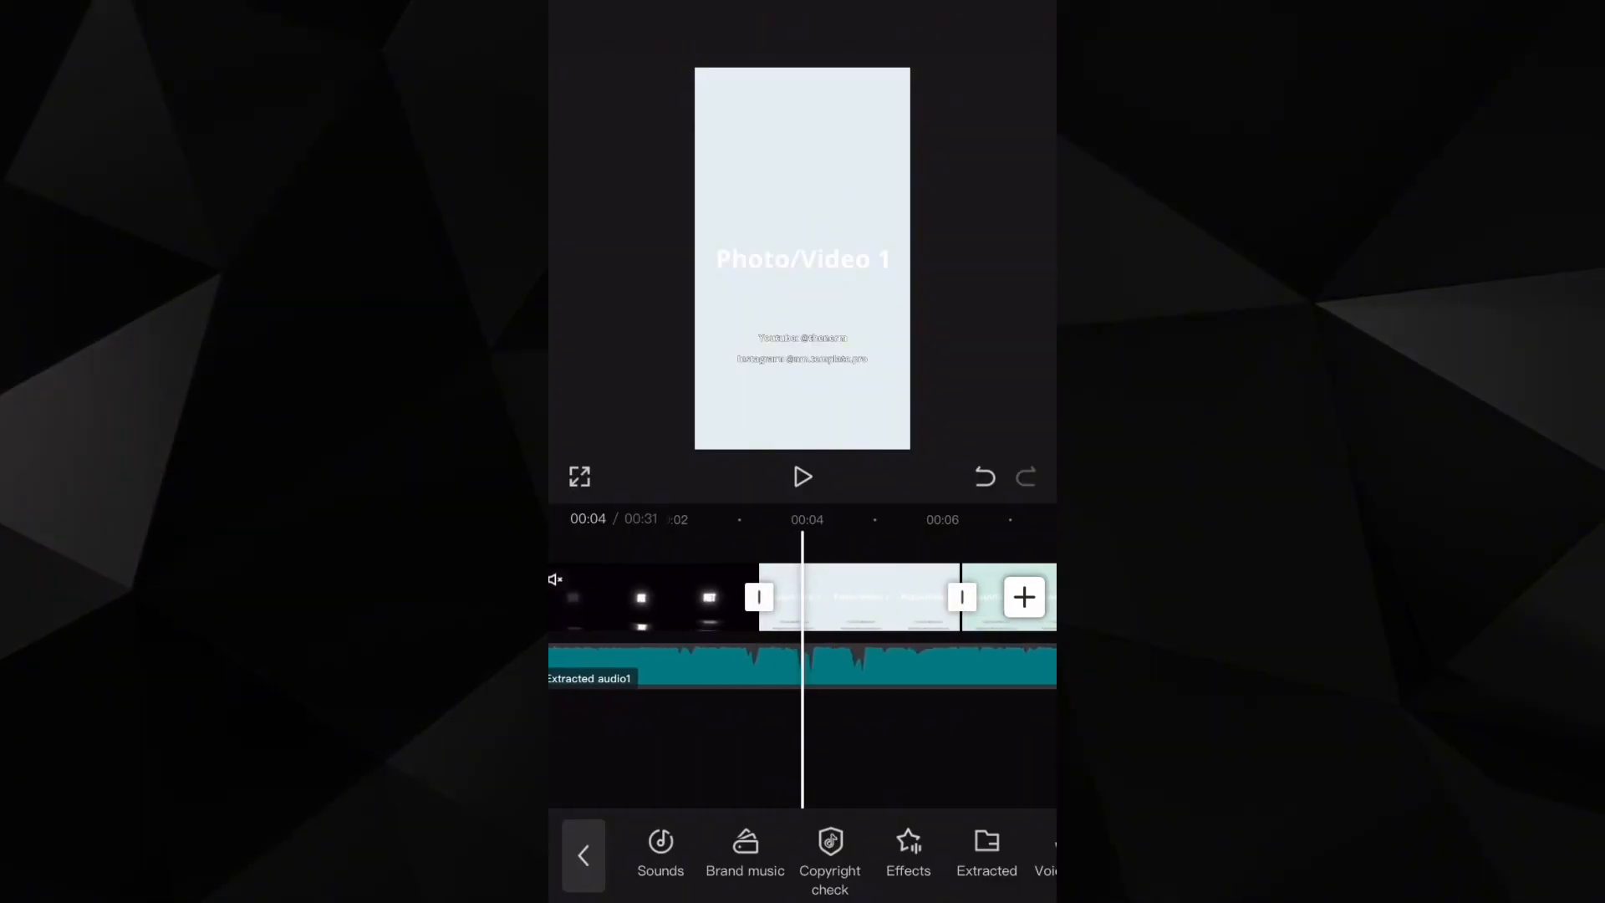
pyautogui.click(802, 476)
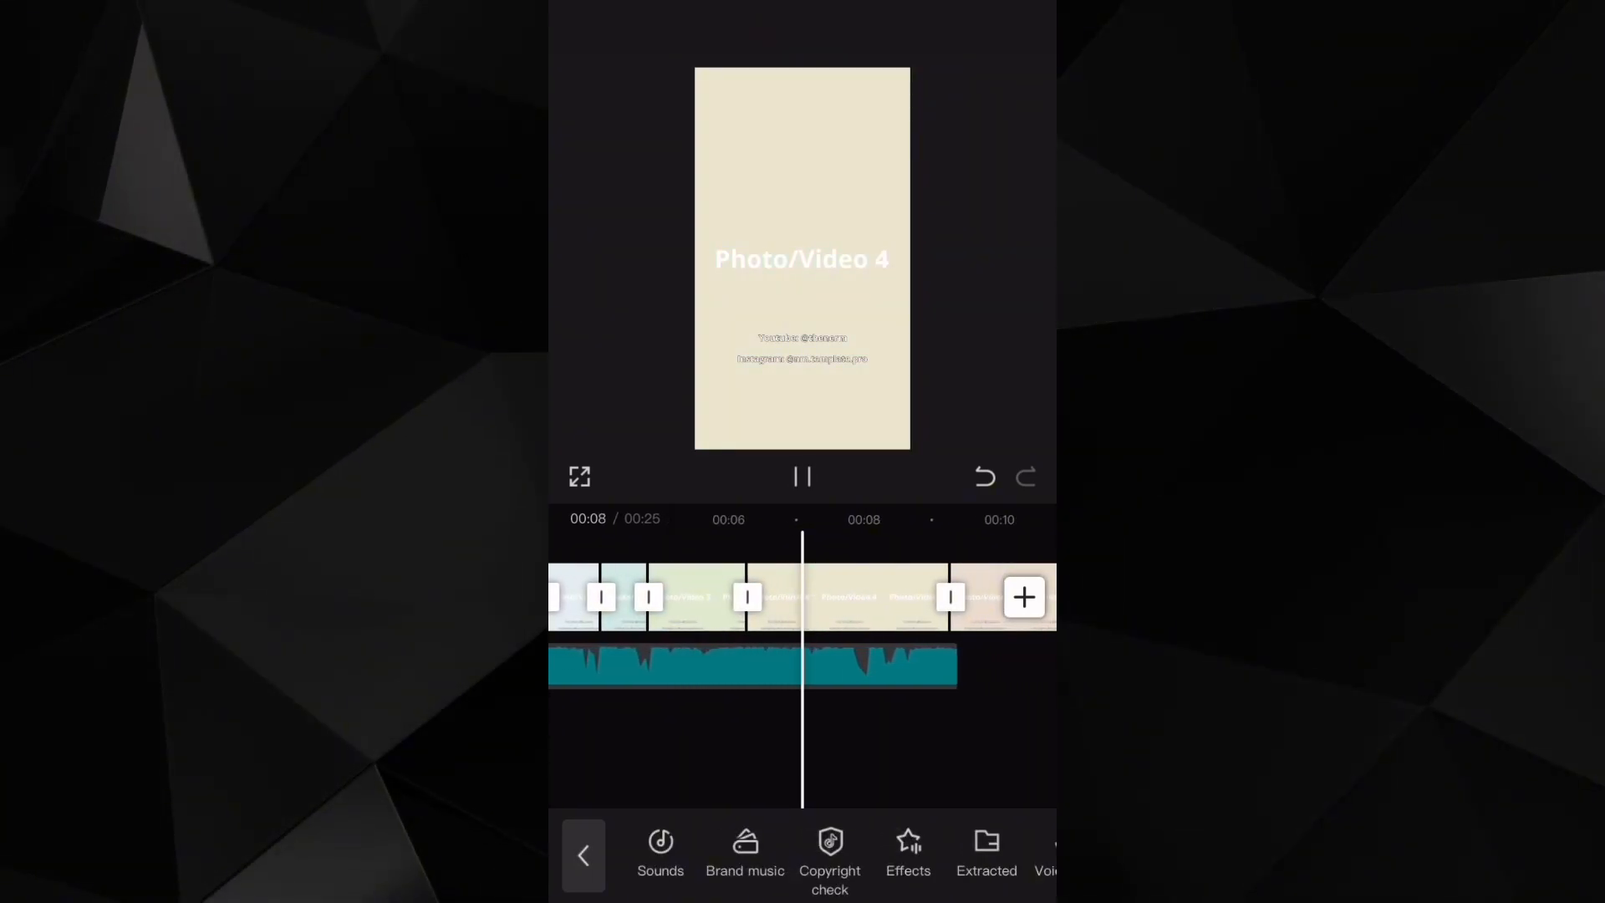
pyautogui.click(802, 475)
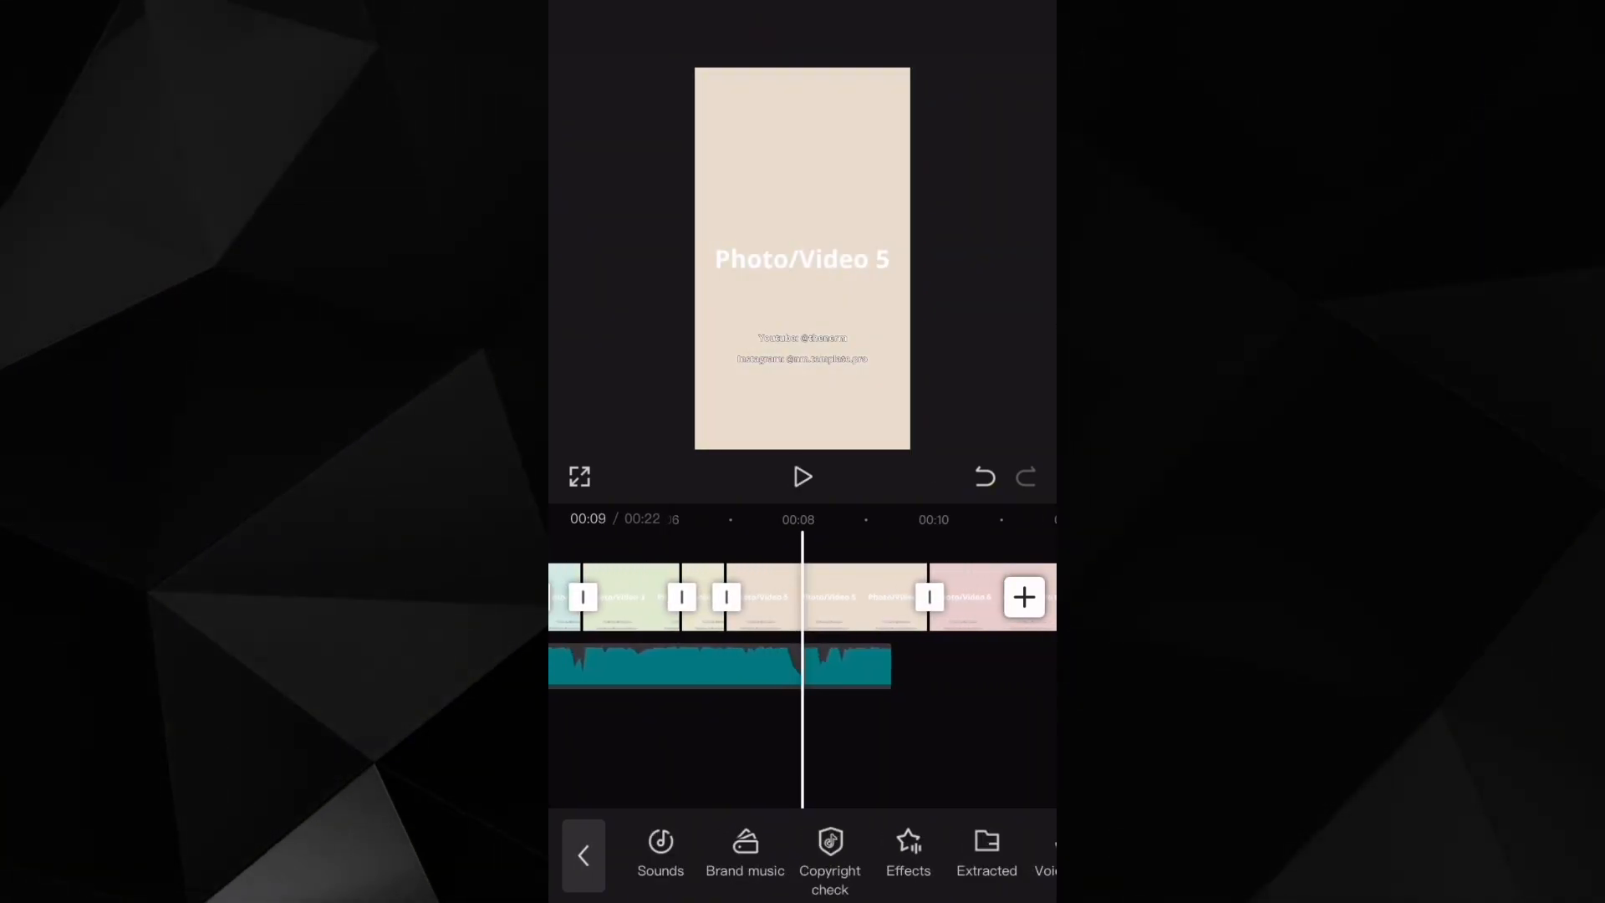
pyautogui.click(803, 476)
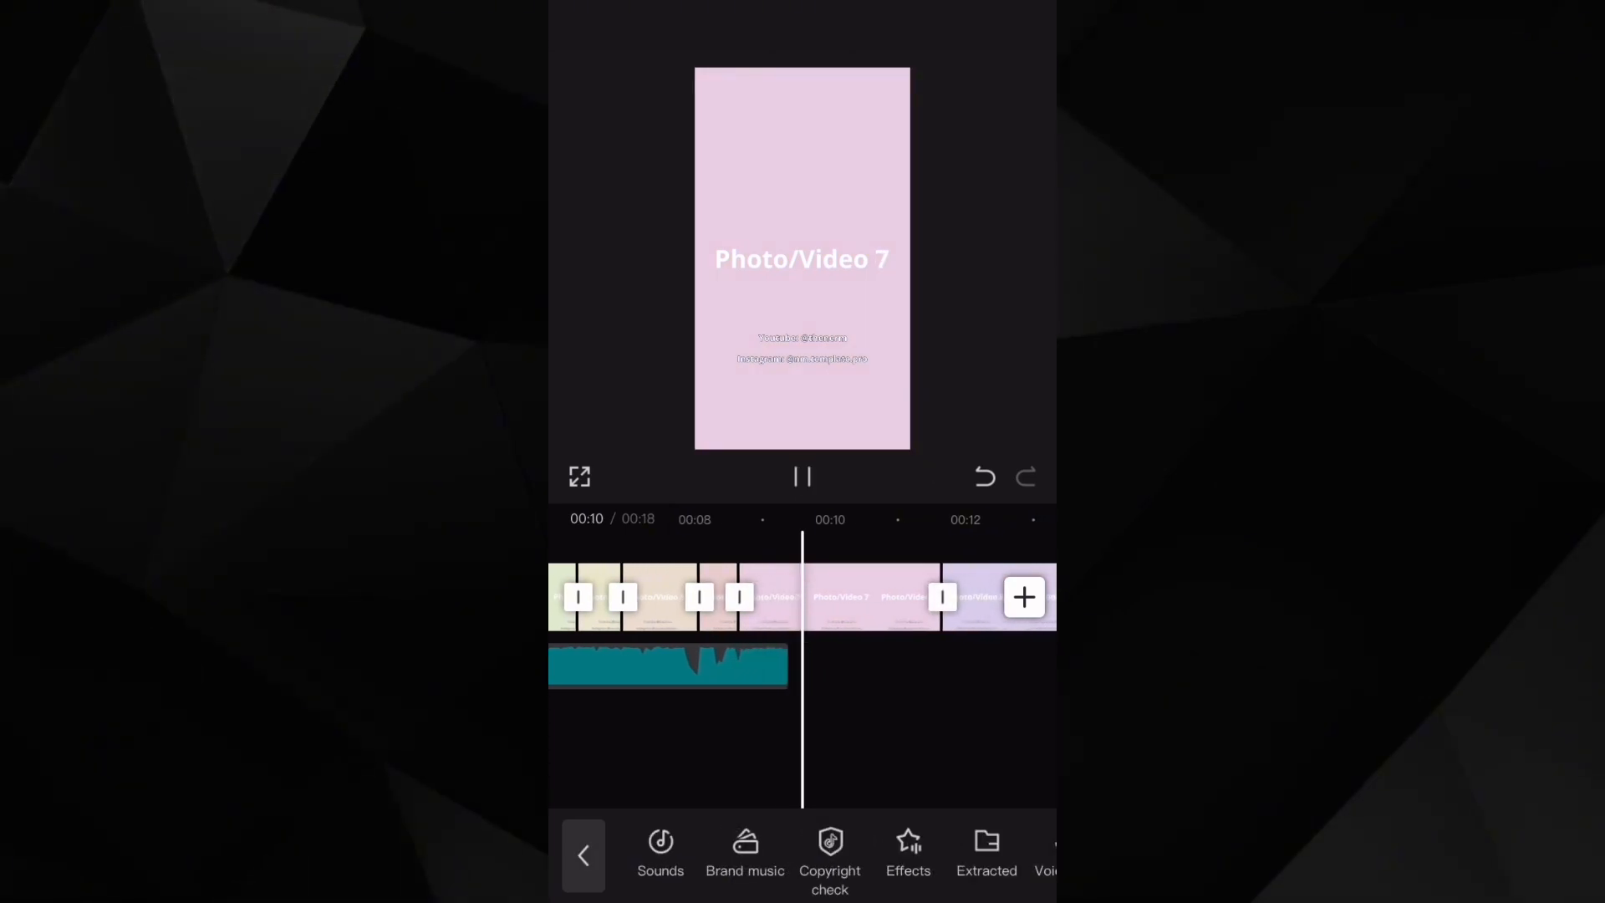
pyautogui.click(802, 476)
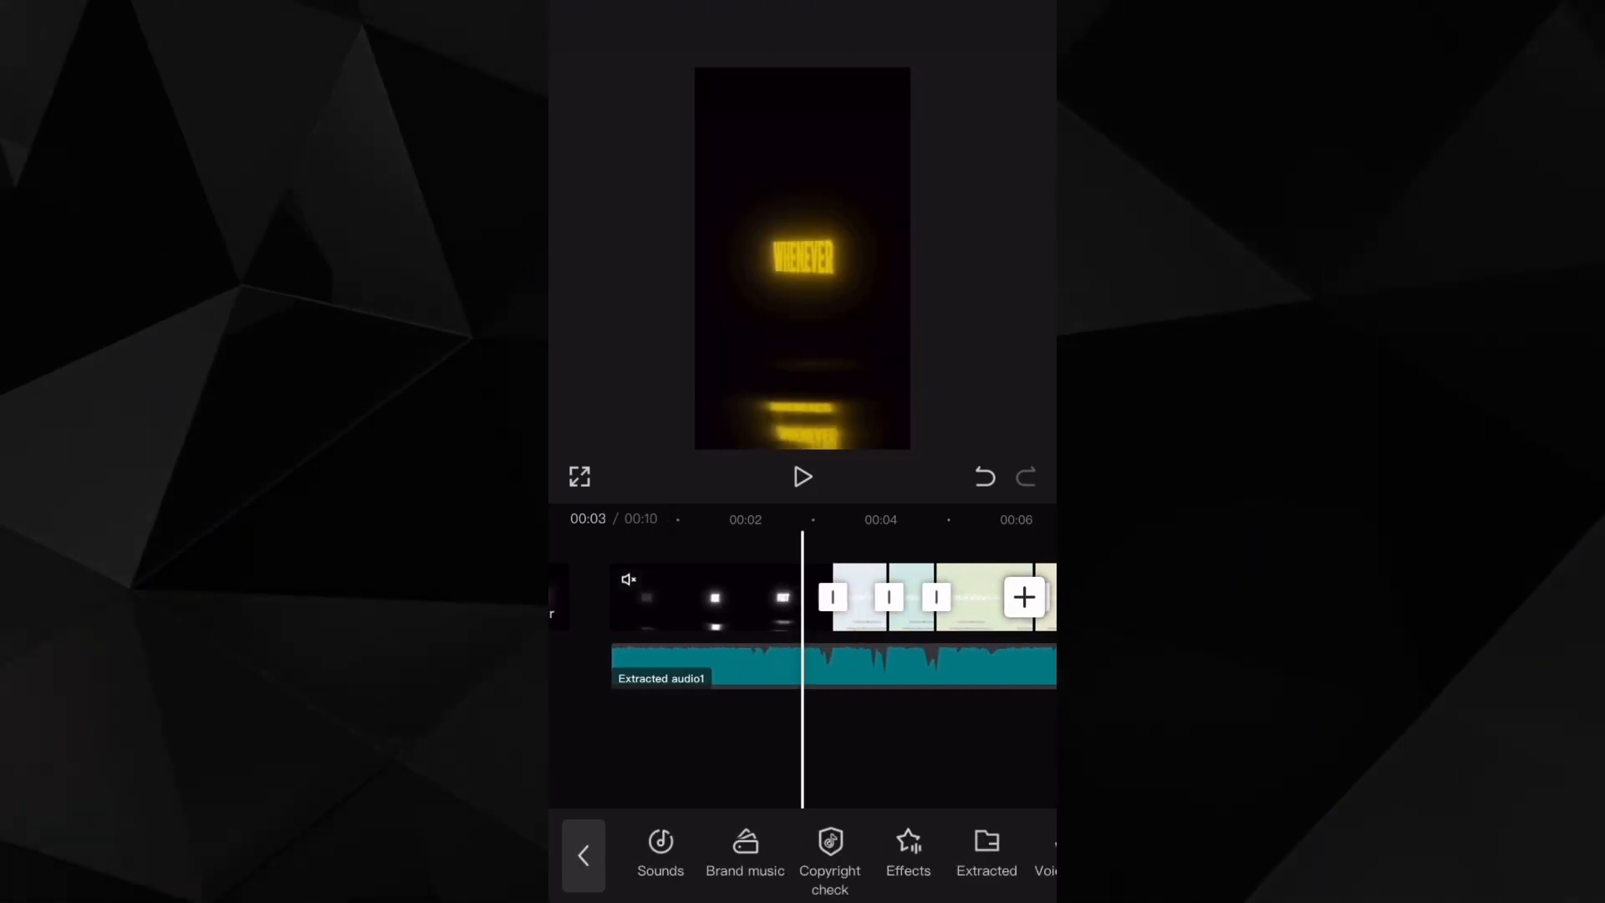
pyautogui.click(803, 477)
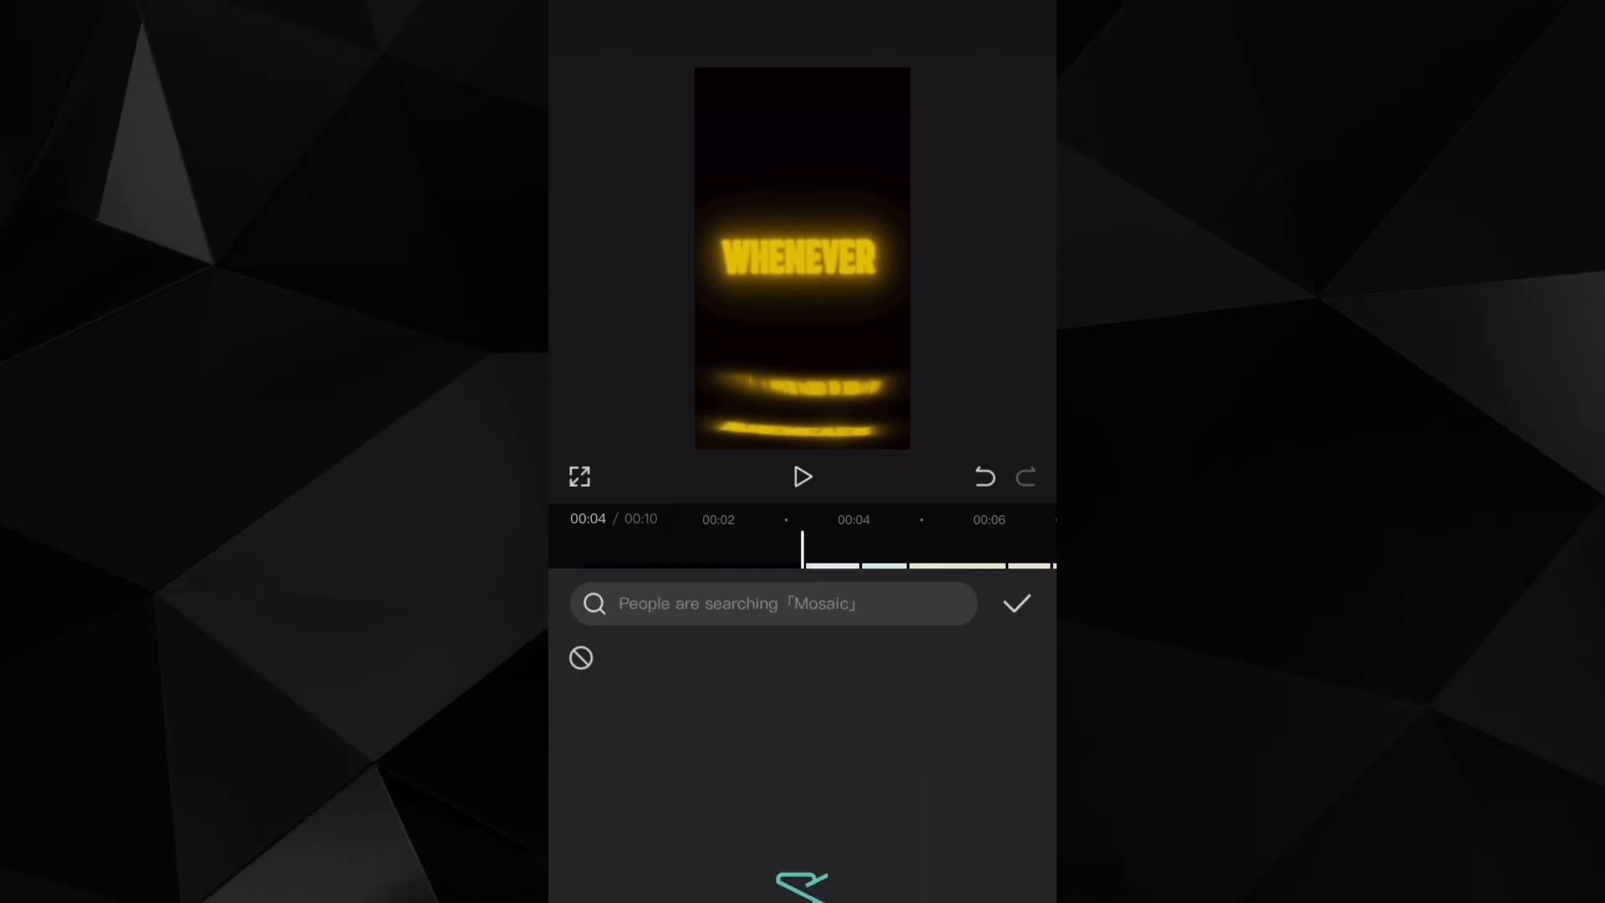
# Step: Give the photo card a combo animation, preview it, and start the export
pyautogui.click(1014, 603)
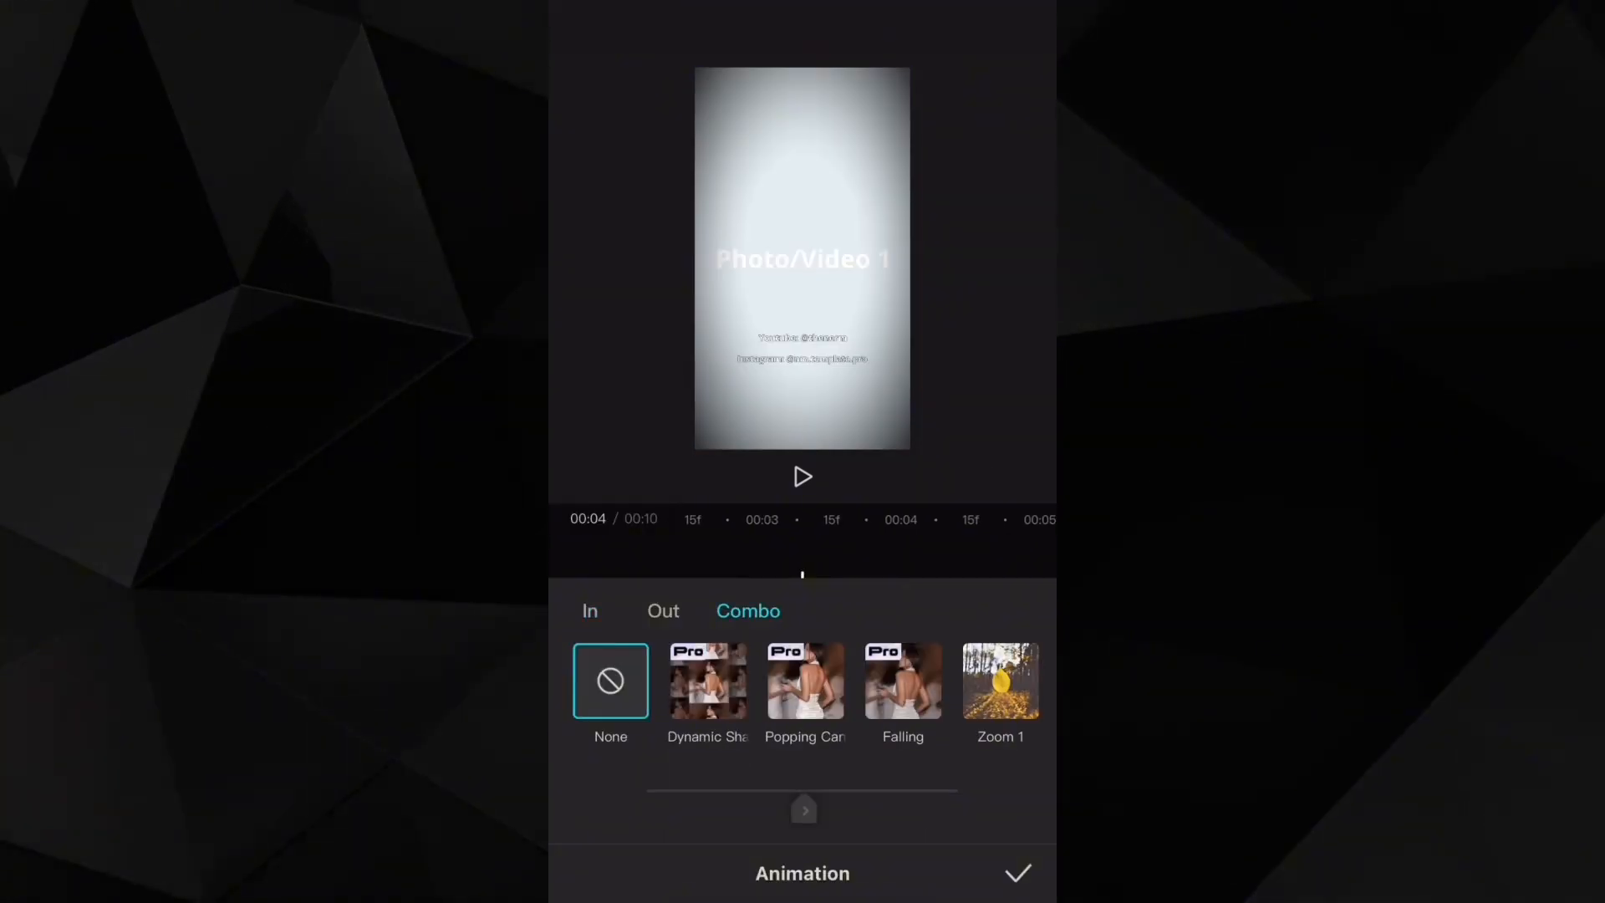
pyautogui.click(801, 681)
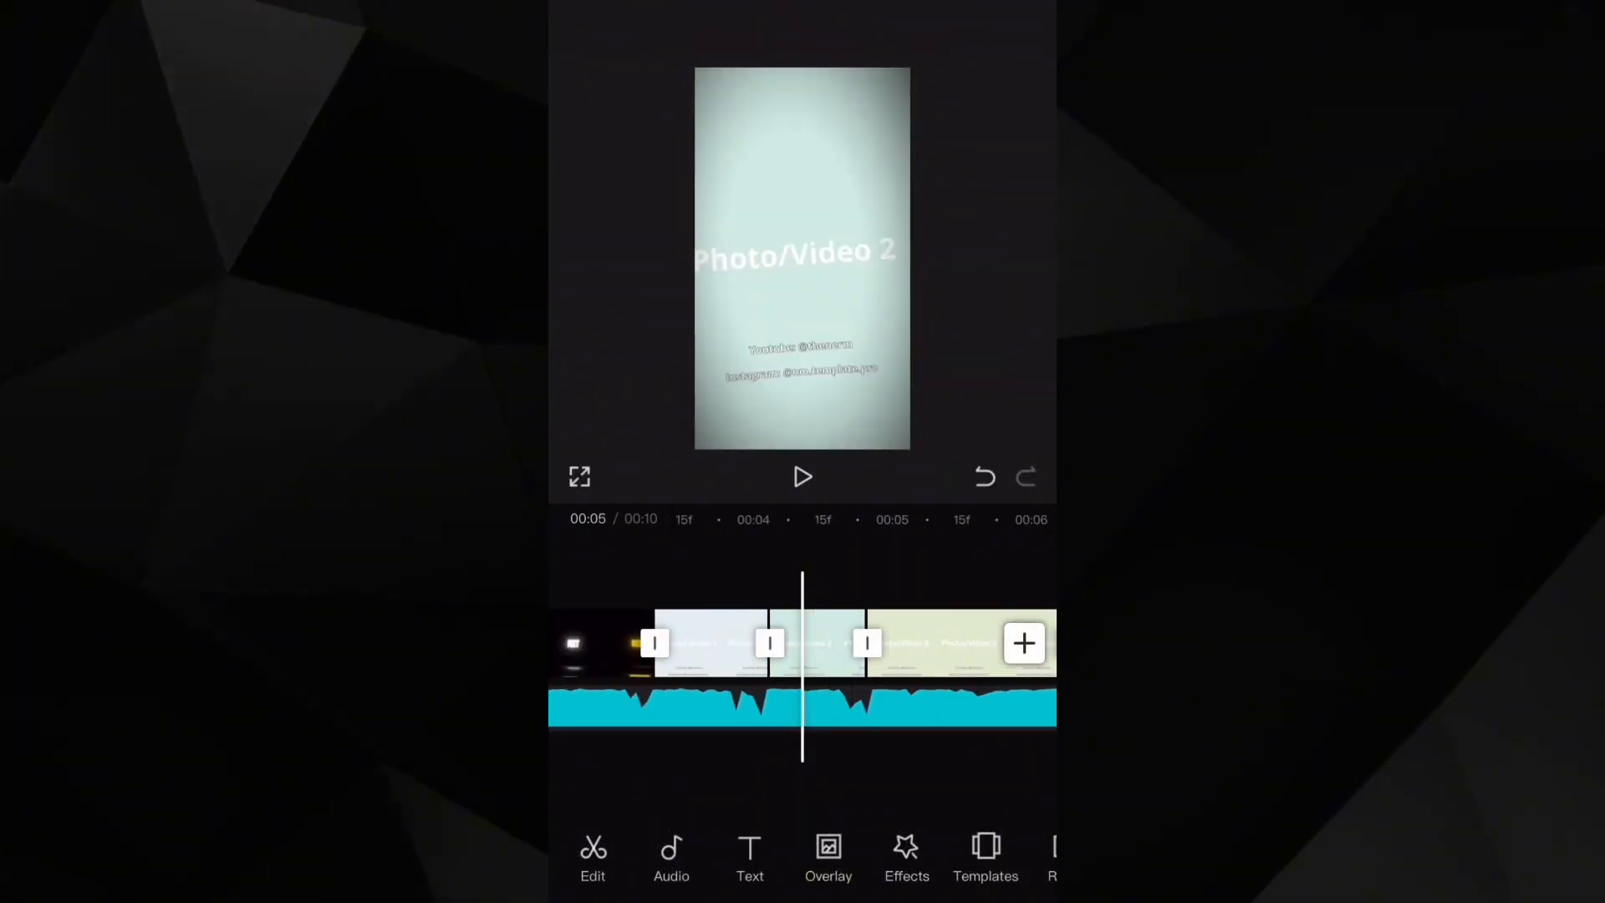
pyautogui.click(802, 476)
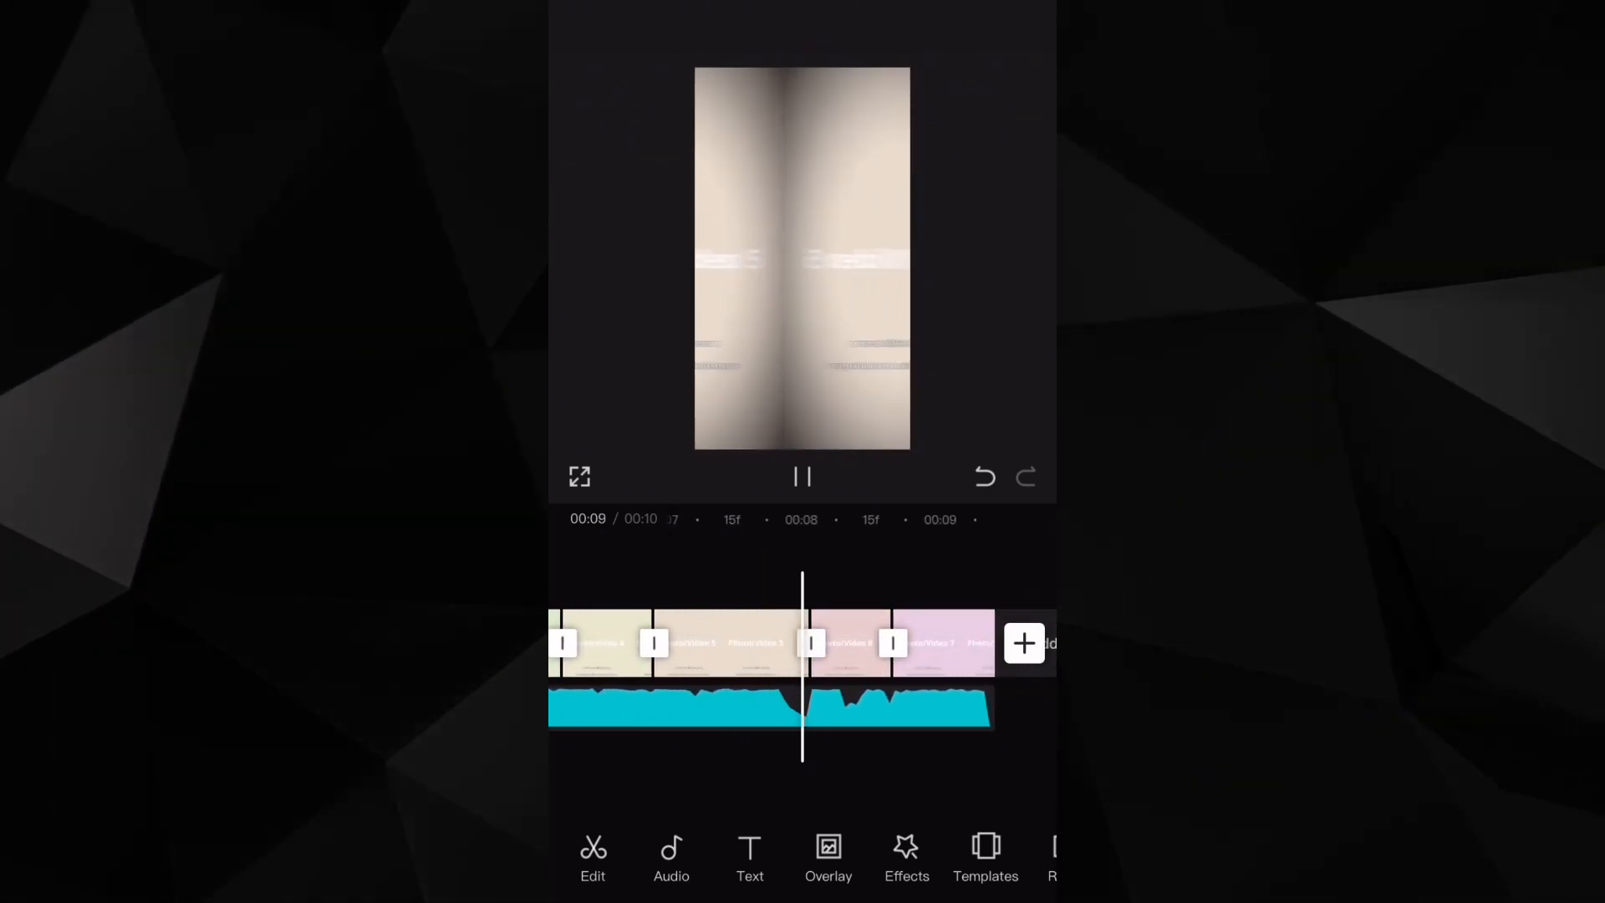
pyautogui.click(802, 476)
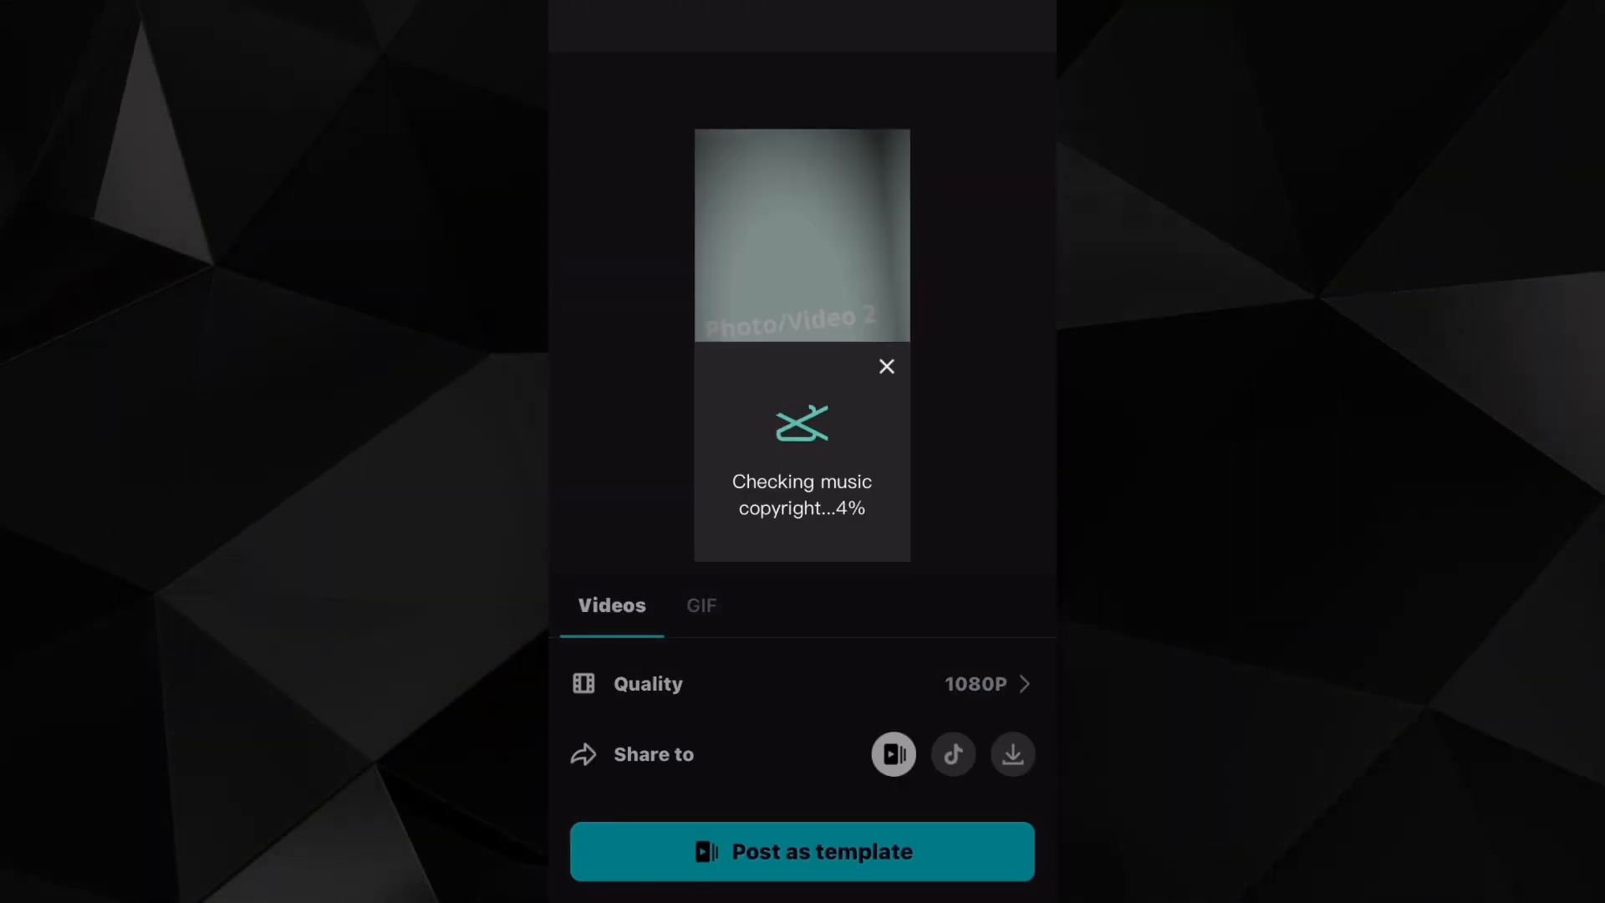
# Step: Post as template with hashtags #wheneverwherever #trend #friend #cute
pyautogui.click(802, 851)
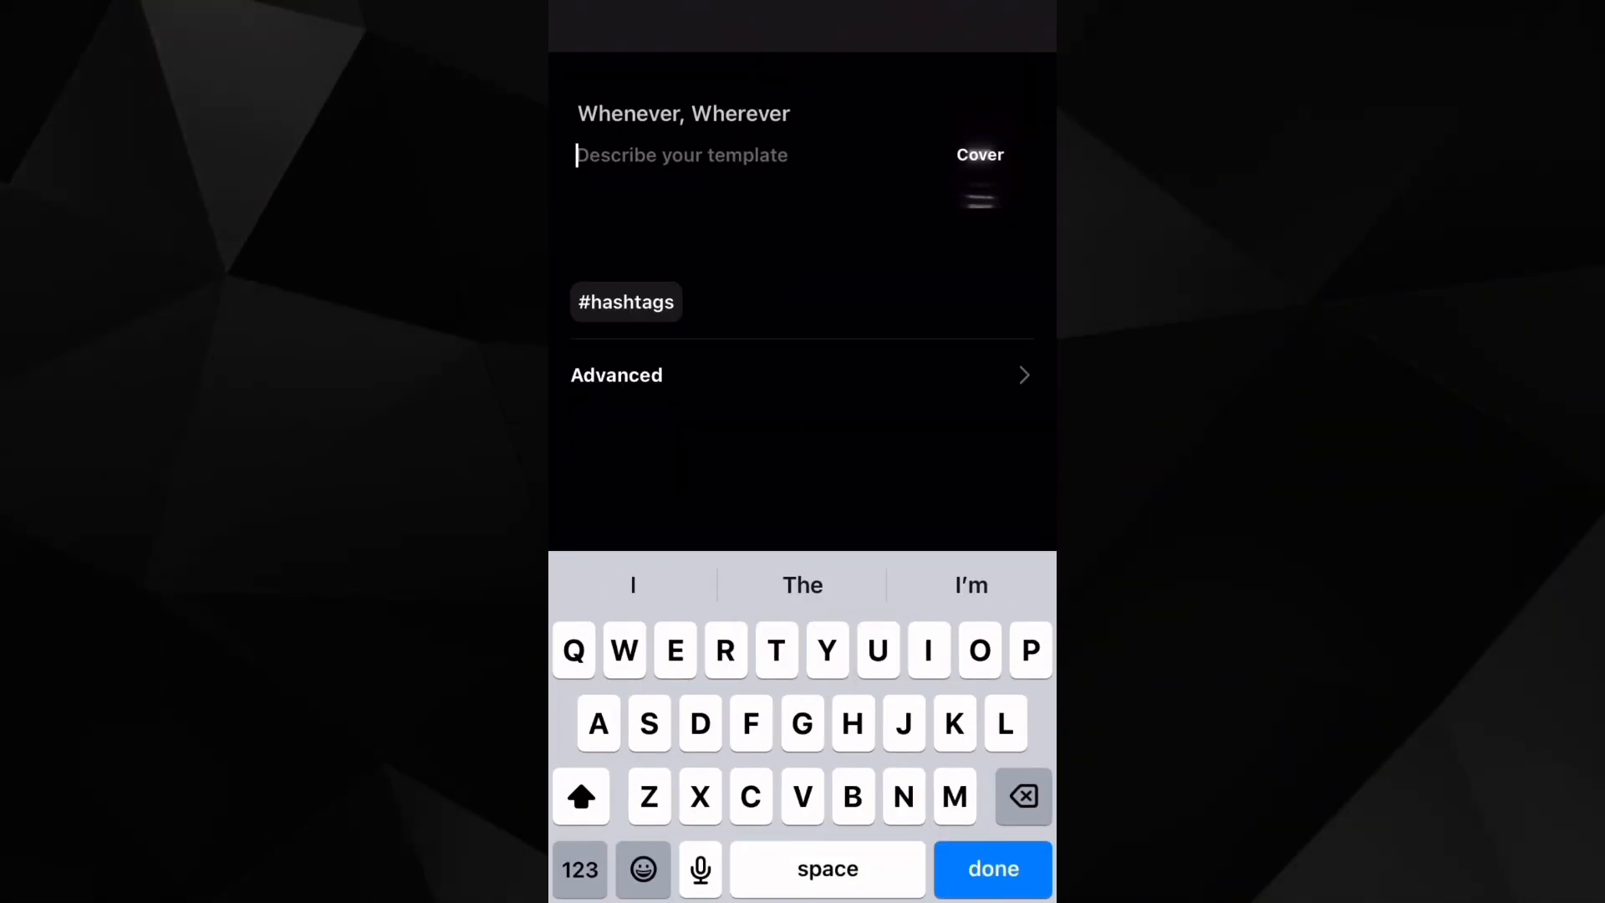
pyautogui.write('#wheneverwherever #')
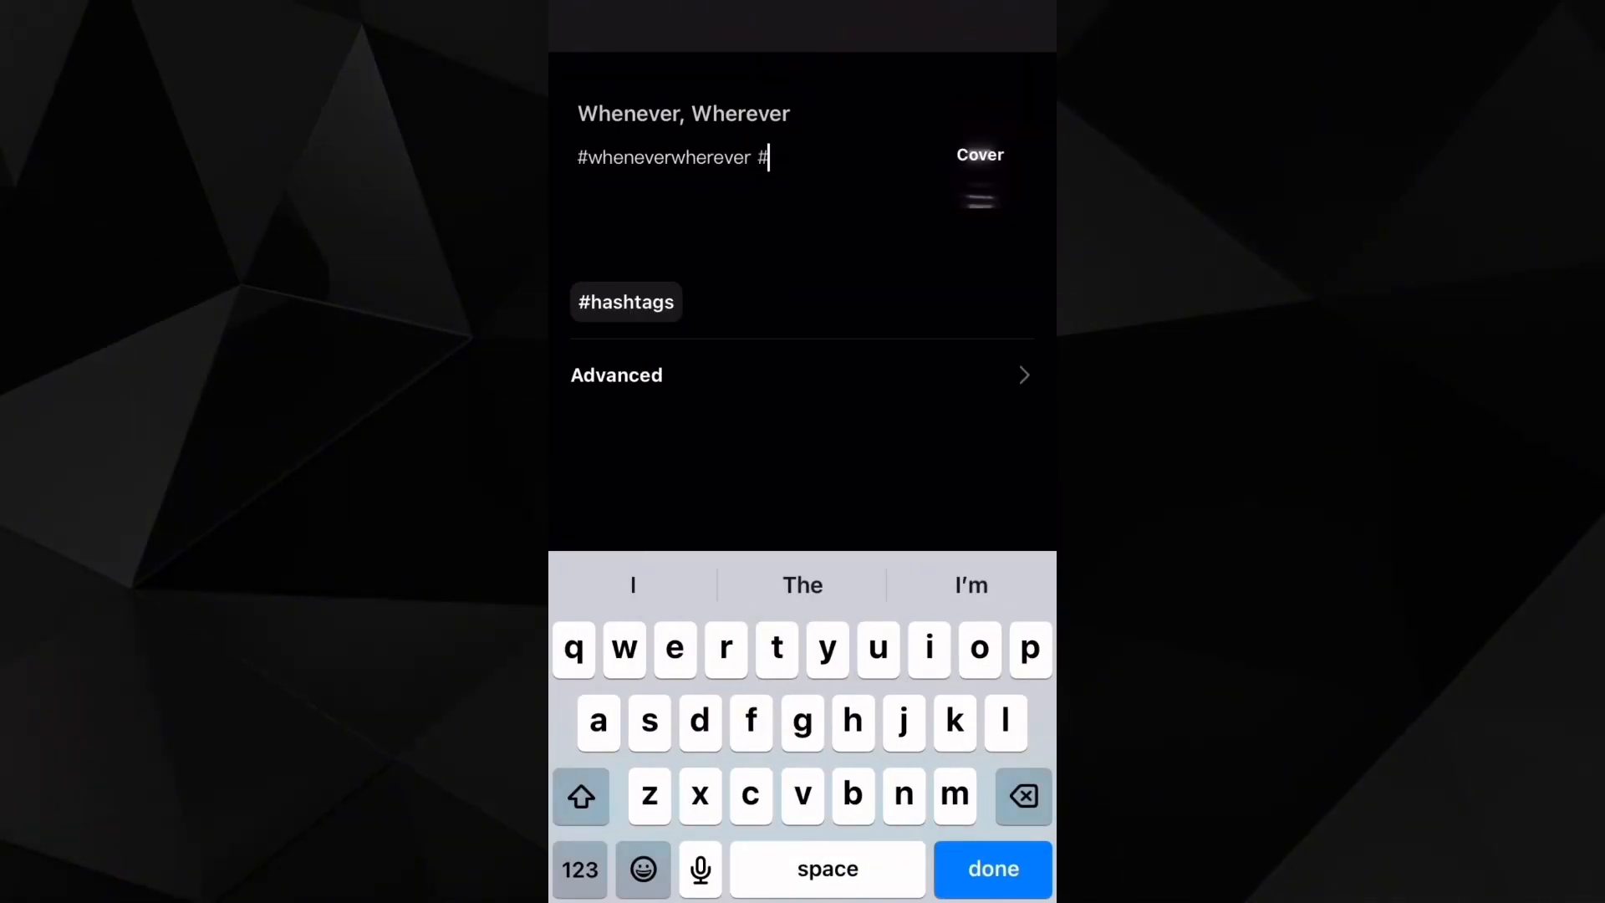
pyautogui.write('trend #friend #cute')
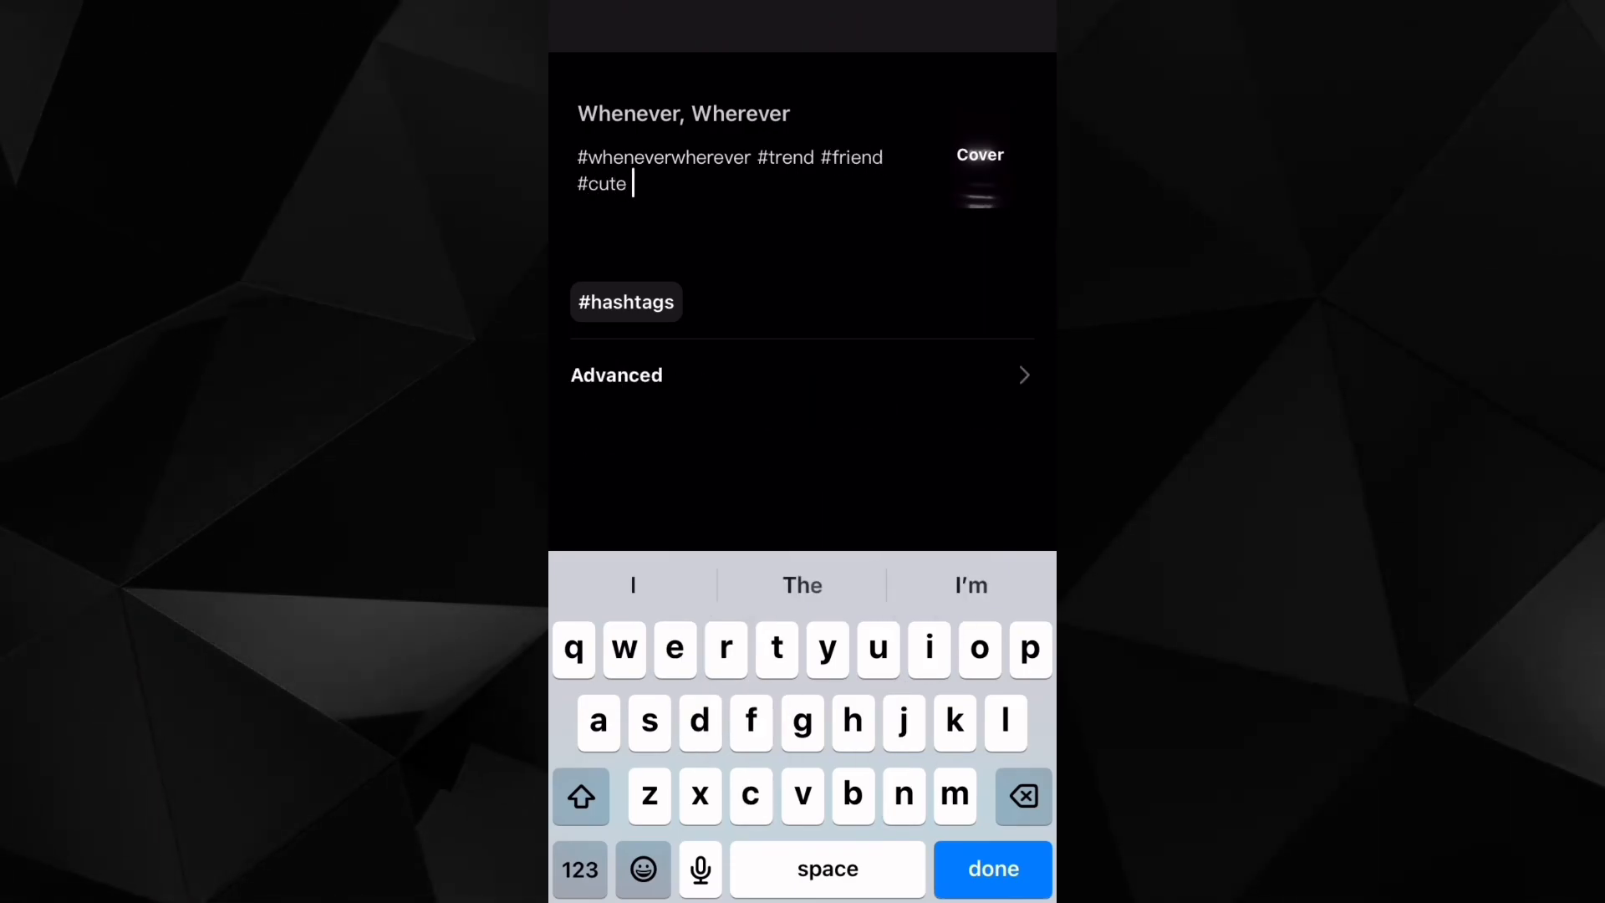